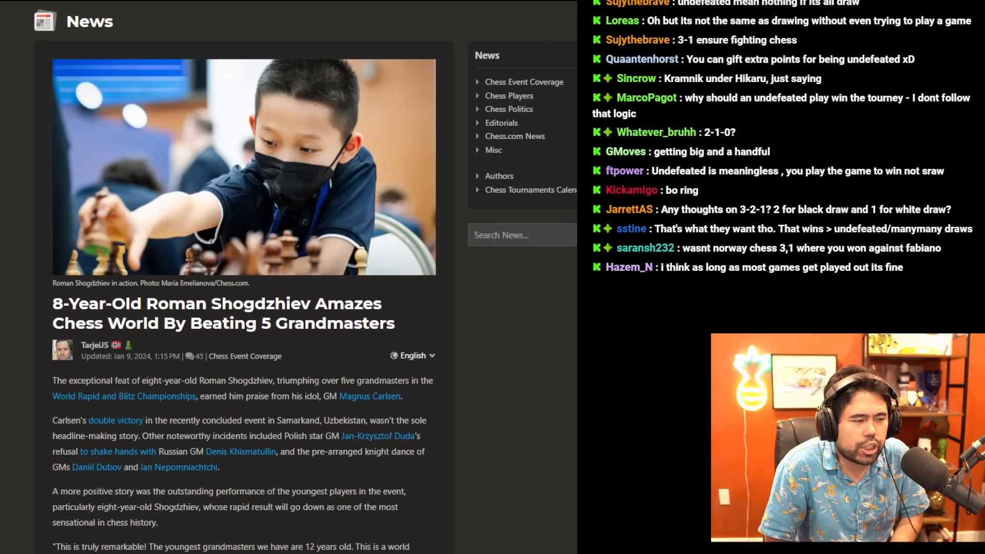
# Scroll the Shogdzhiev article down to the '8-Year-Old Beats GM's' five-grandmaster graphic
pyautogui.scroll(-3)
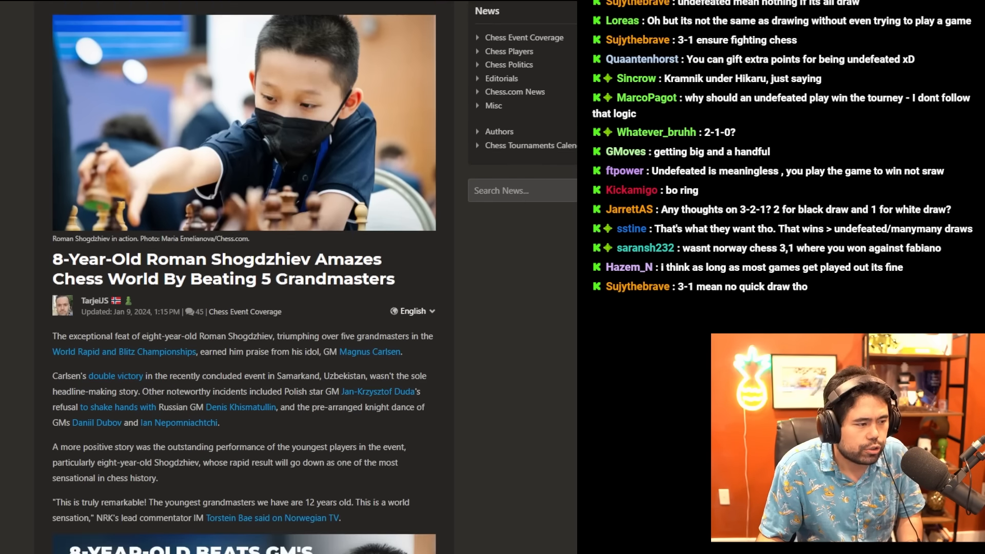
pyautogui.scroll(-3)
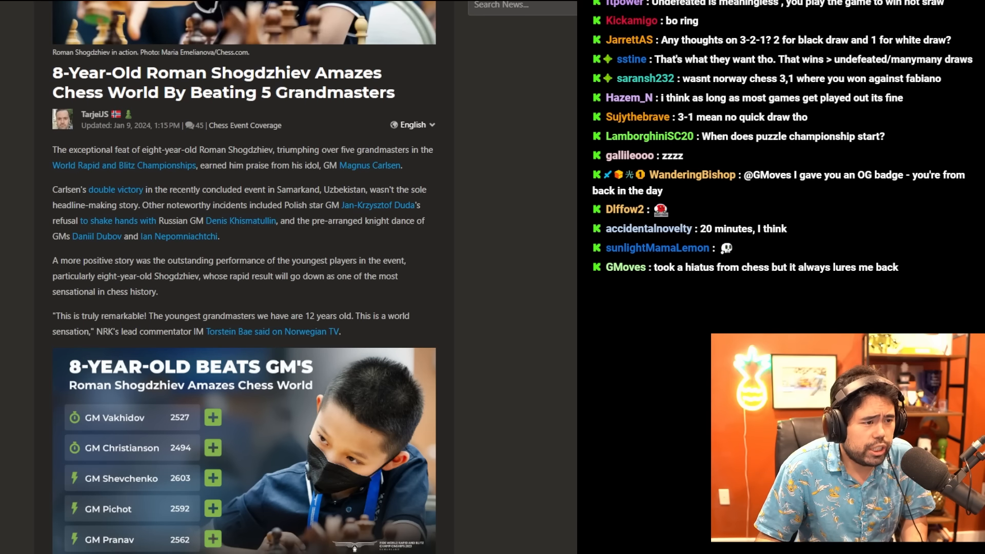
pyautogui.scroll(-3)
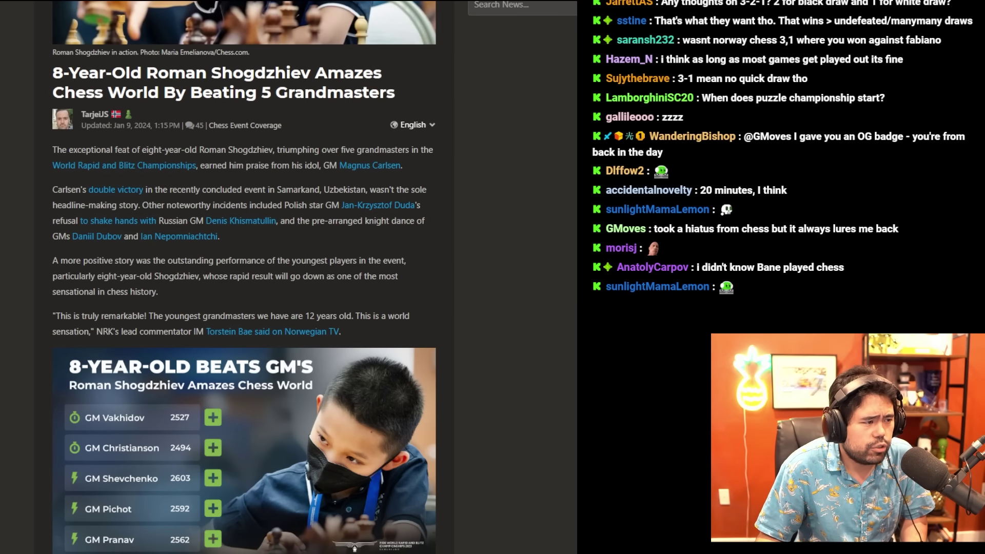
pyautogui.scroll(-3)
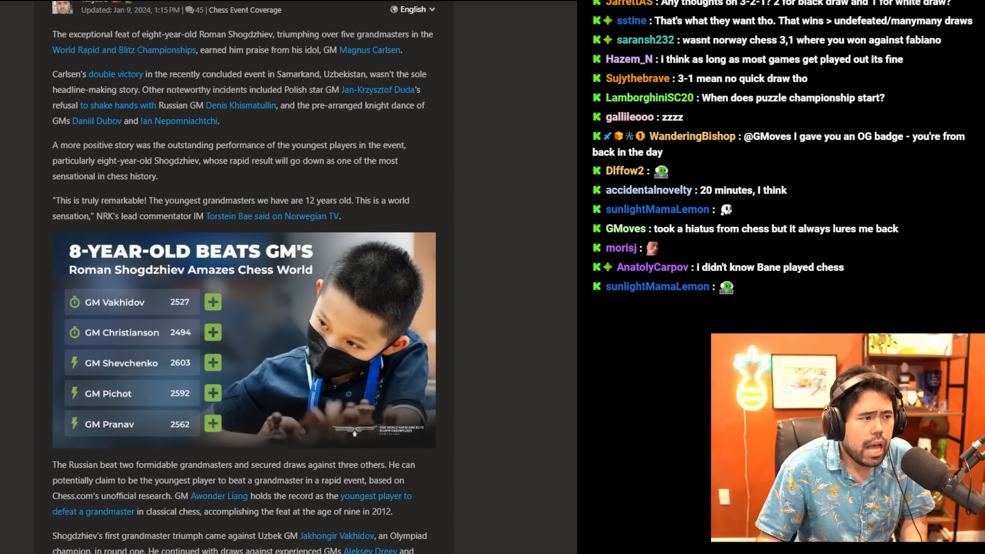
pyautogui.scroll(-3)
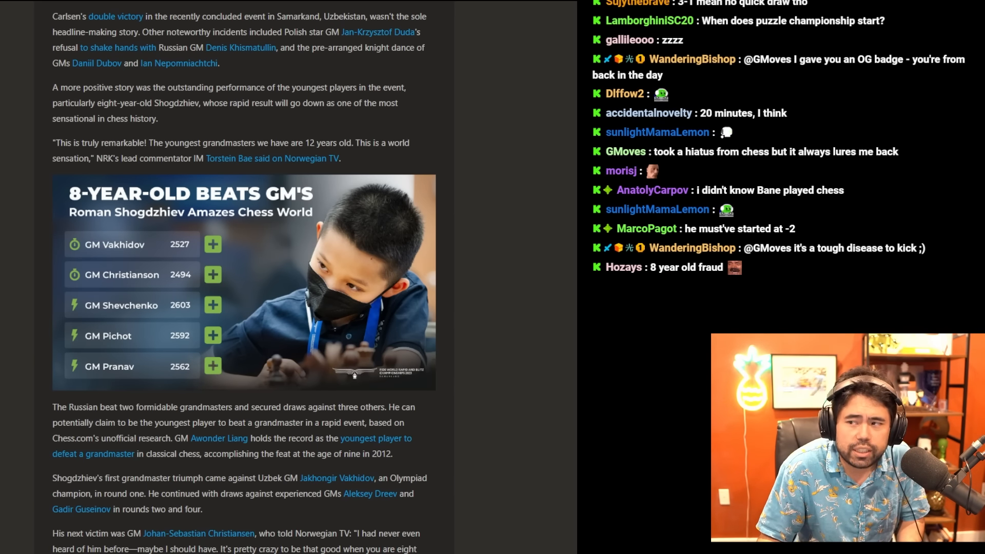
pyautogui.scroll(-3)
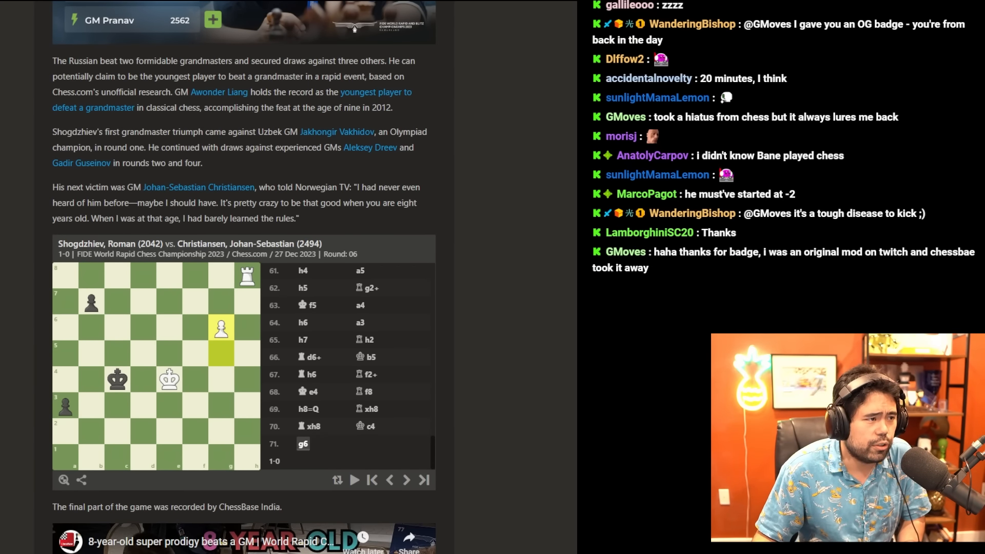
# Scroll further to the embedded round 6 Shogdzhiev–Christiansen game score
pyautogui.scroll(-3)
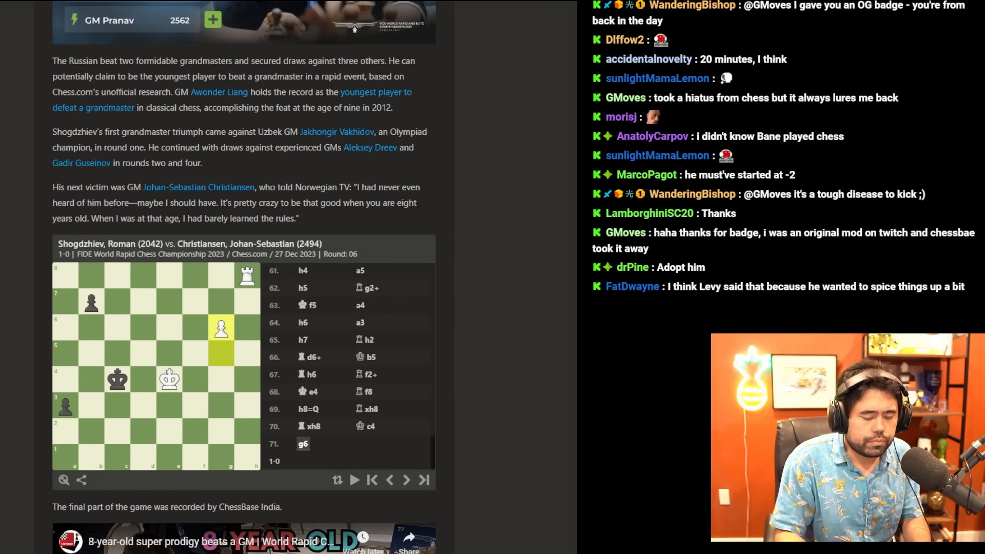
pyautogui.scroll(-3)
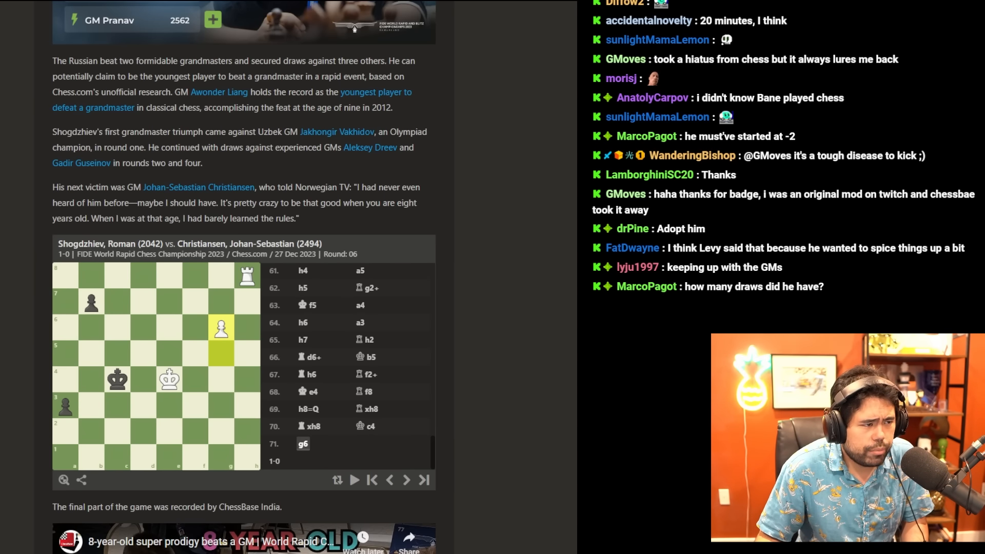
pyautogui.scroll(-3)
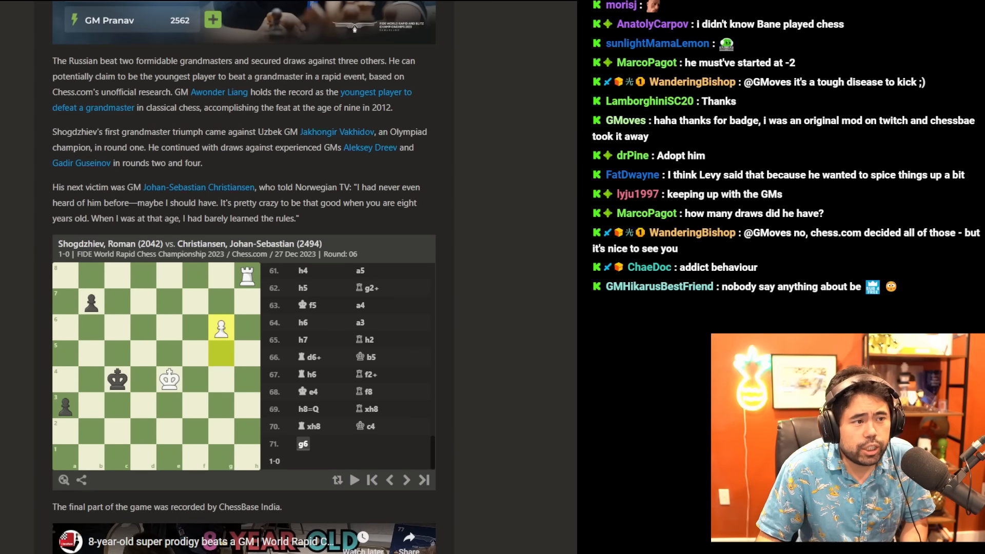
pyautogui.scroll(-3)
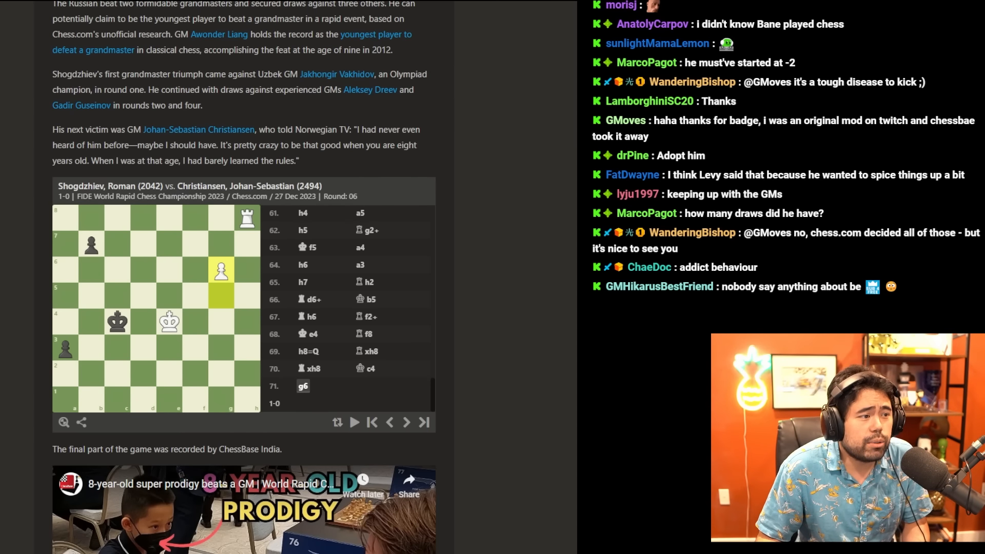
# Scroll past the video and quotes to the ChessBase India post of Shogdzhiev meeting Carlsen
pyautogui.scroll(-3)
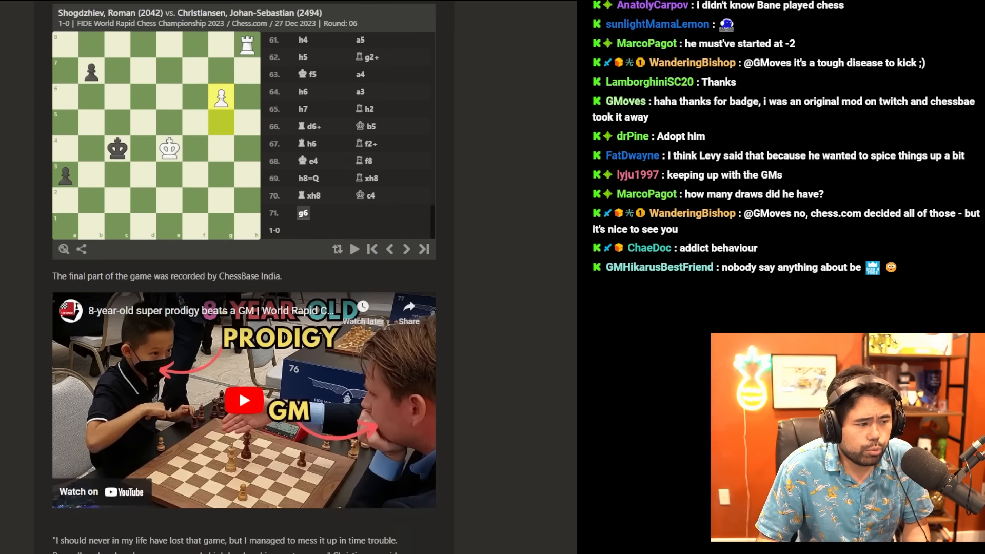
pyautogui.scroll(-3)
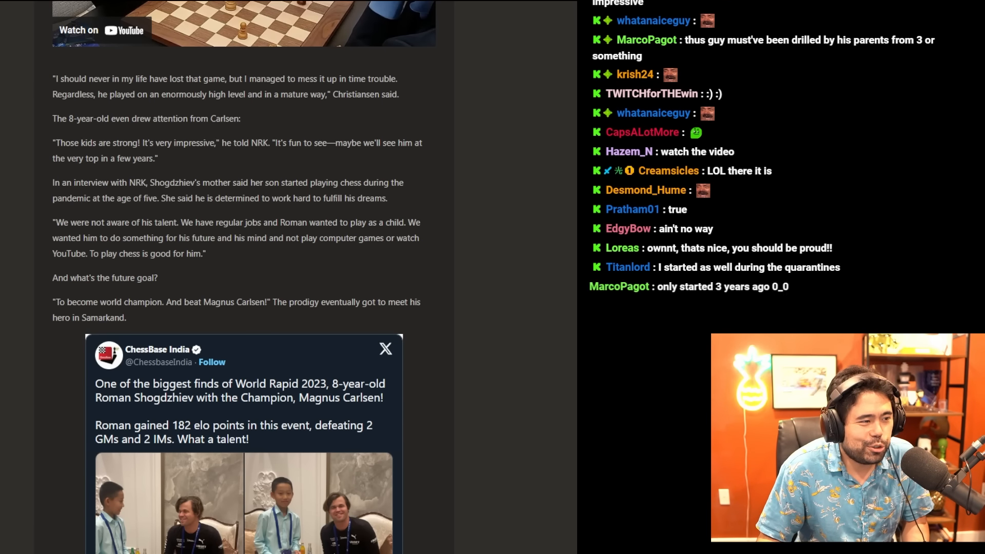
pyautogui.scroll(-3)
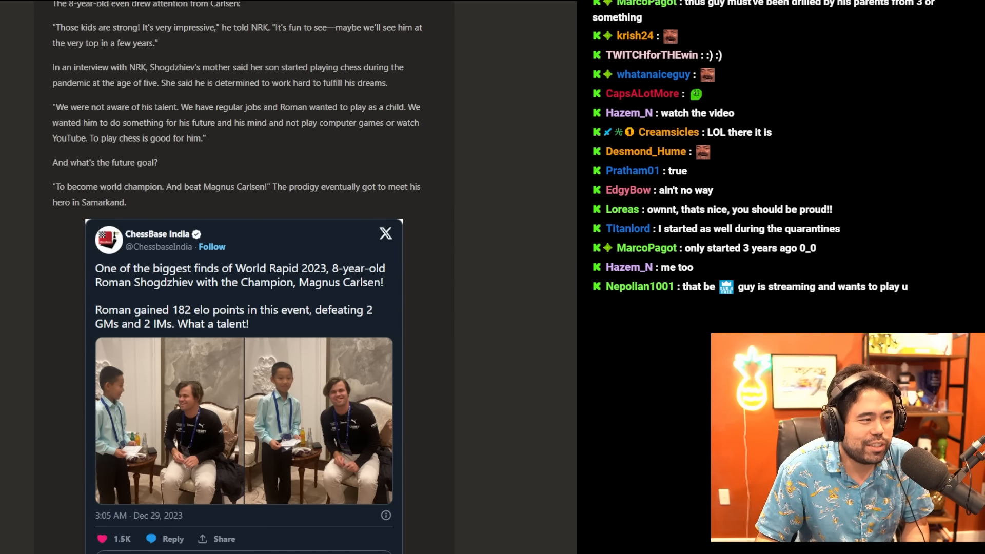
# Scroll past the tweet and titles list to the embedded round 2 Makarian–Oro game
pyautogui.scroll(-3)
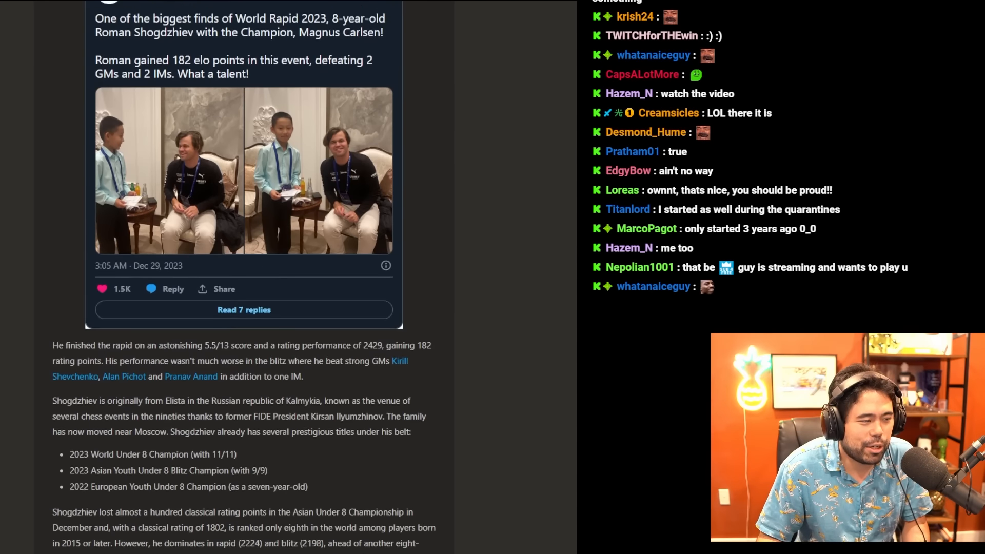
pyautogui.scroll(-3)
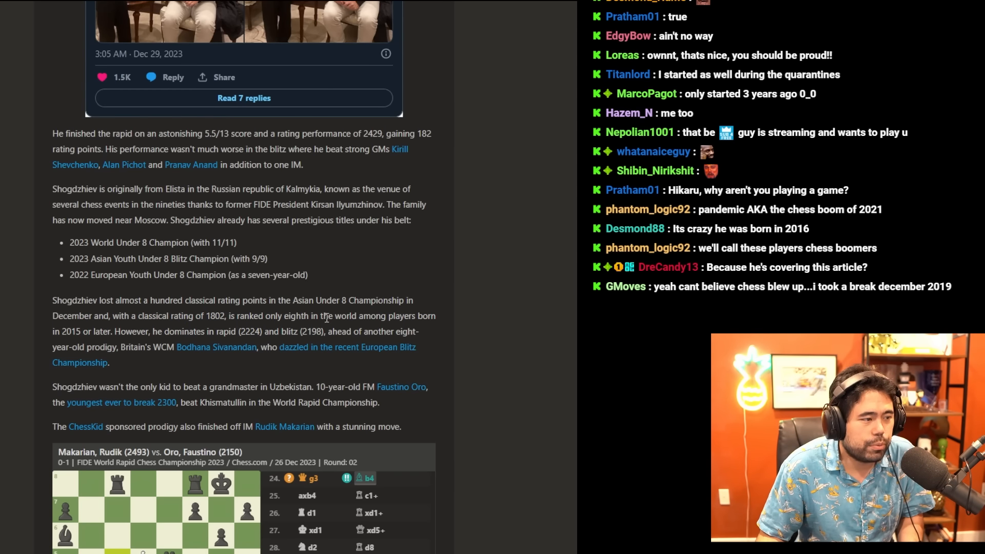
pyautogui.moveTo(123, 343)
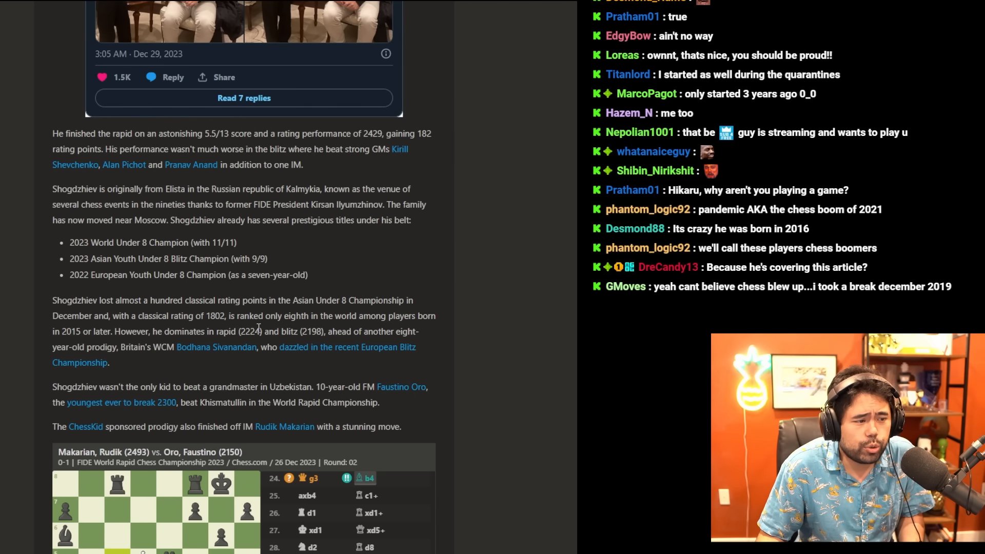
pyautogui.moveTo(402, 333)
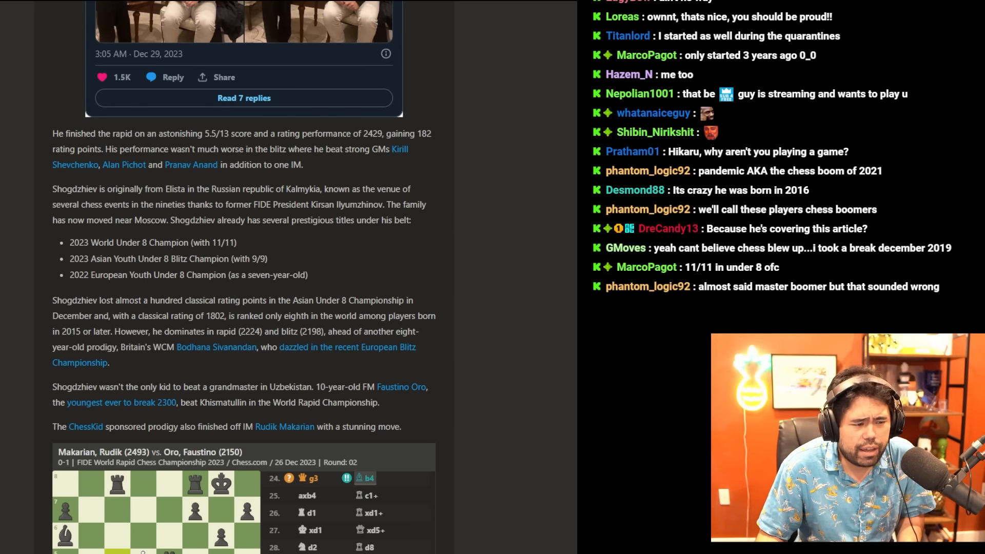
pyautogui.scroll(-3)
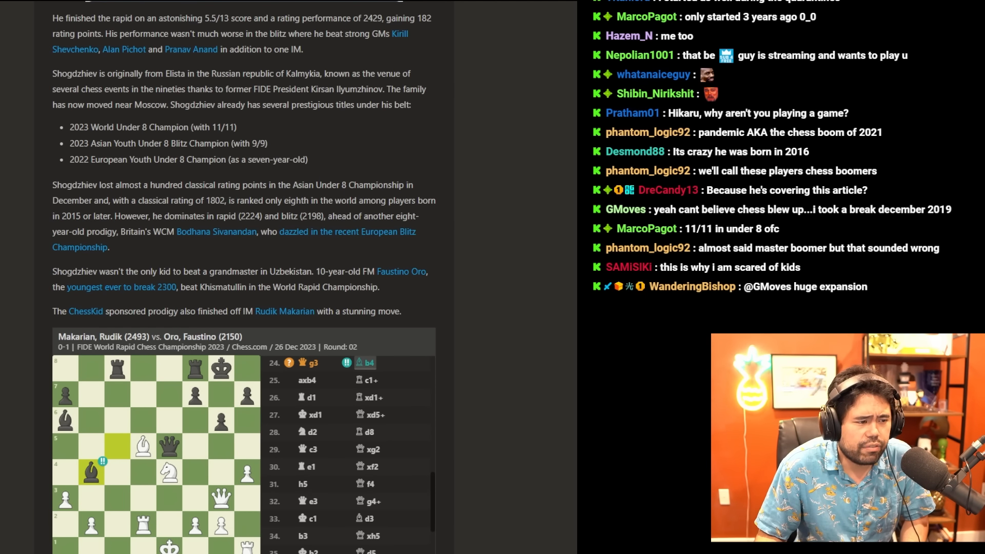
# Scroll to the article's end and back to the bulleted list of prestigious titles
pyautogui.scroll(-3)
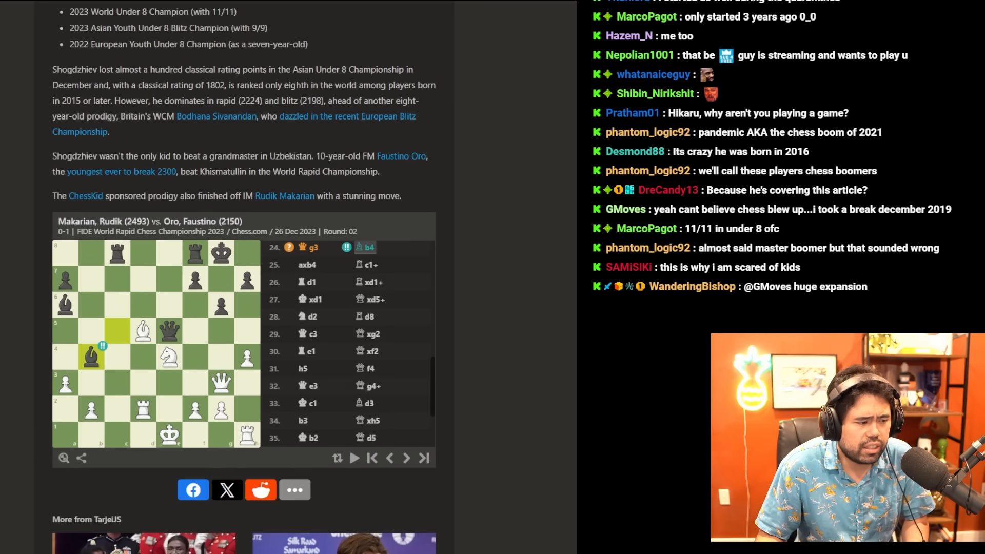
pyautogui.scroll(3)
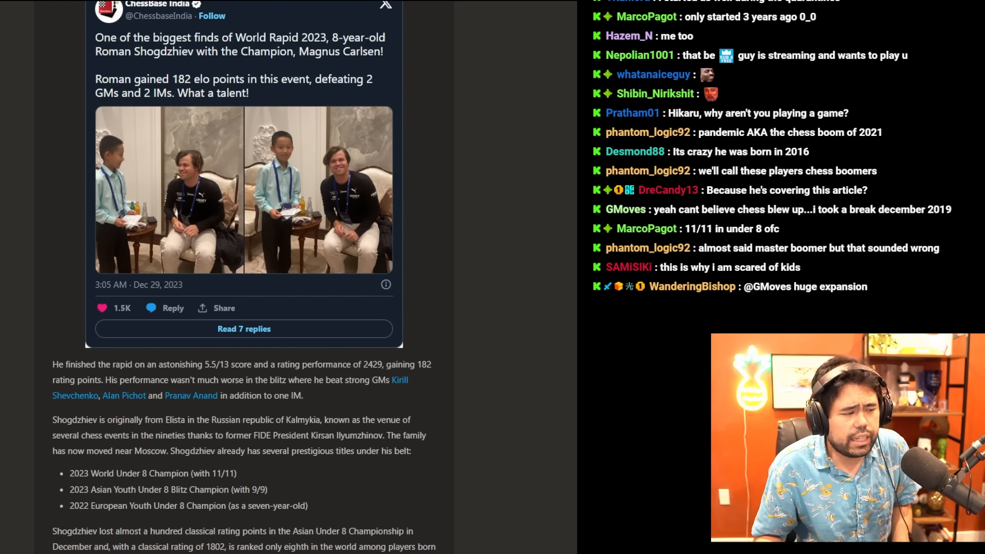
pyautogui.scroll(-3)
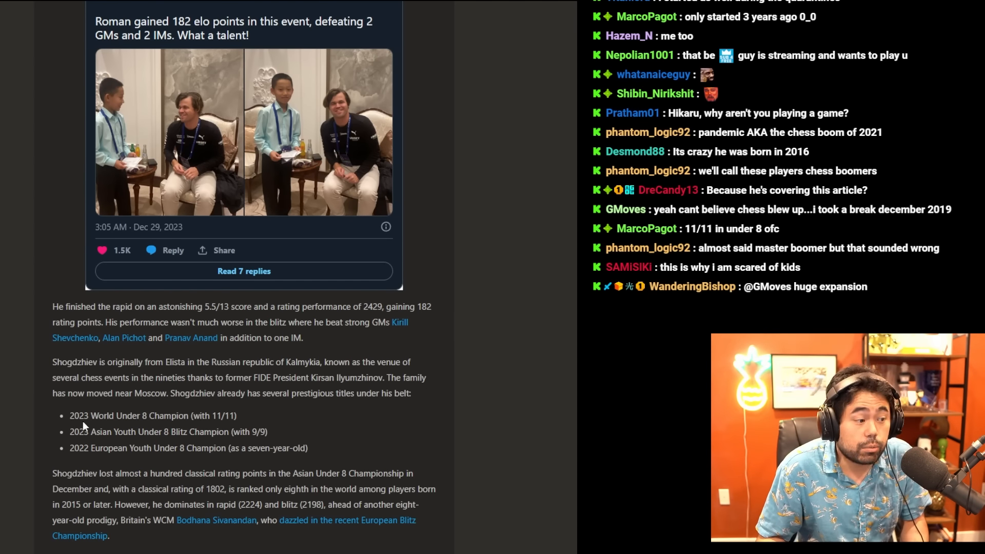
pyautogui.scroll(-3)
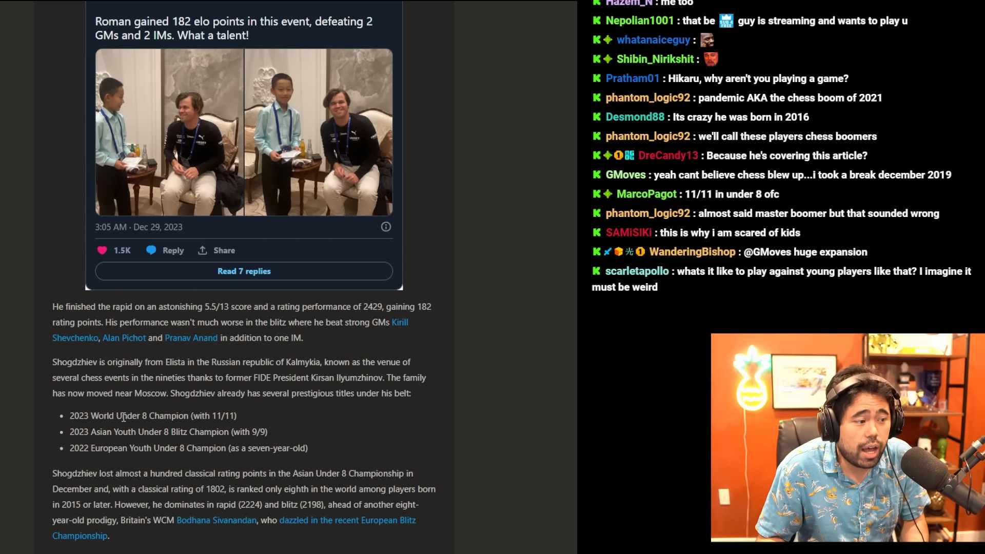
pyautogui.scroll(-3)
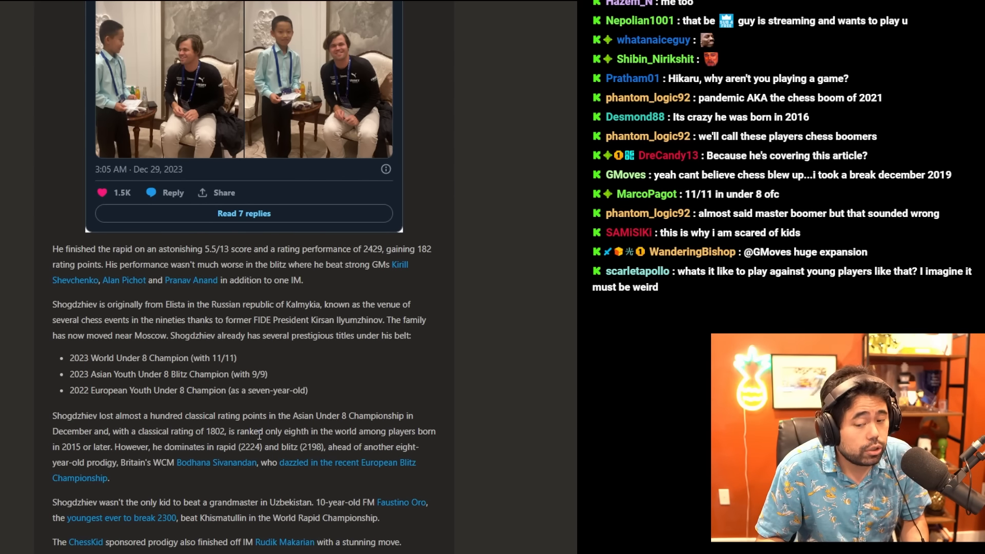
pyautogui.scroll(-3)
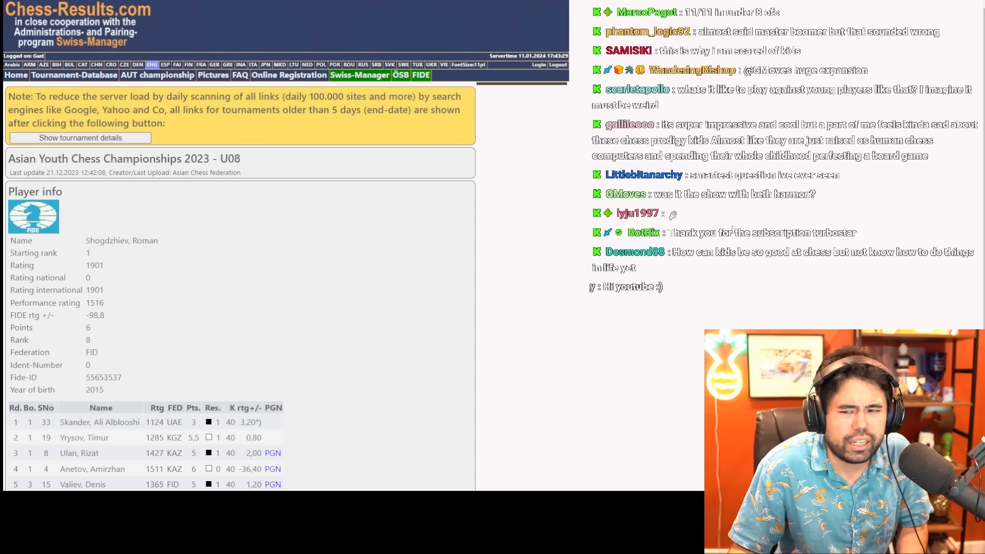
# Open the PGN of the round 4 game against Anetov from the results table
pyautogui.scroll(-3)
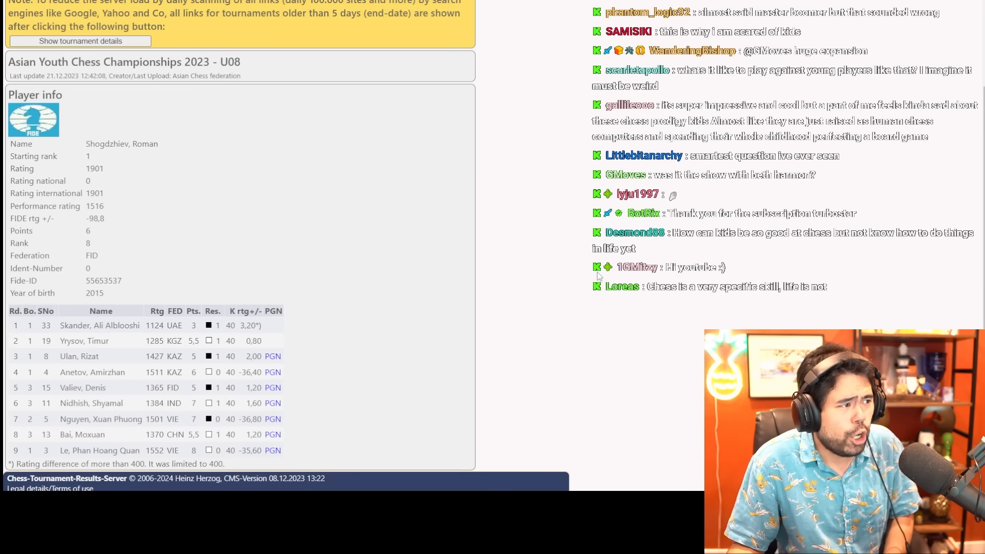
pyautogui.scroll(3)
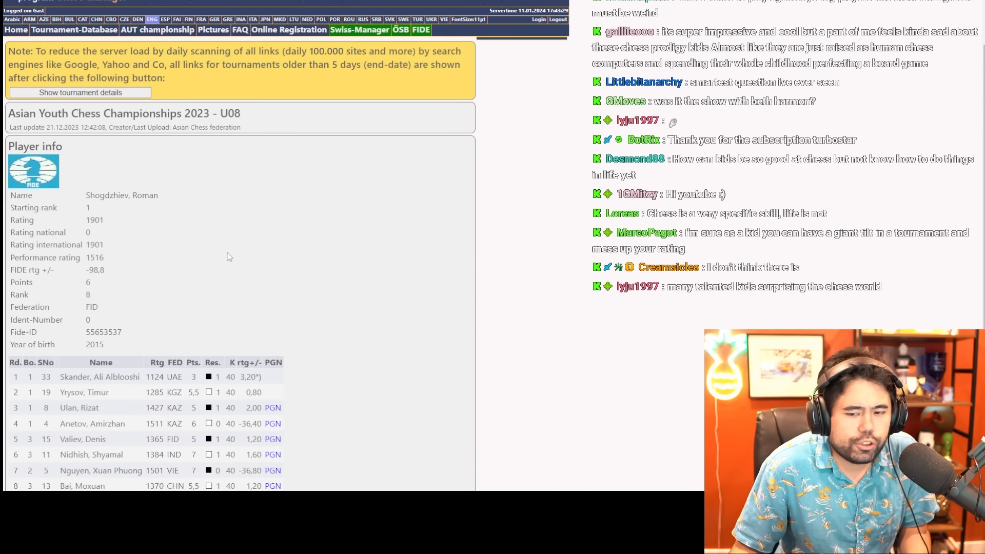
pyautogui.scroll(-3)
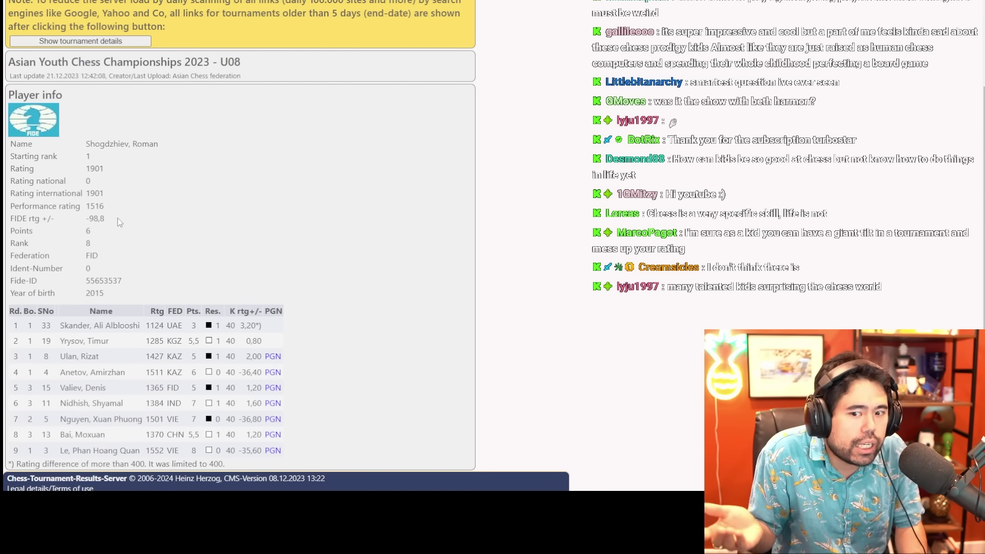
pyautogui.moveTo(162, 241)
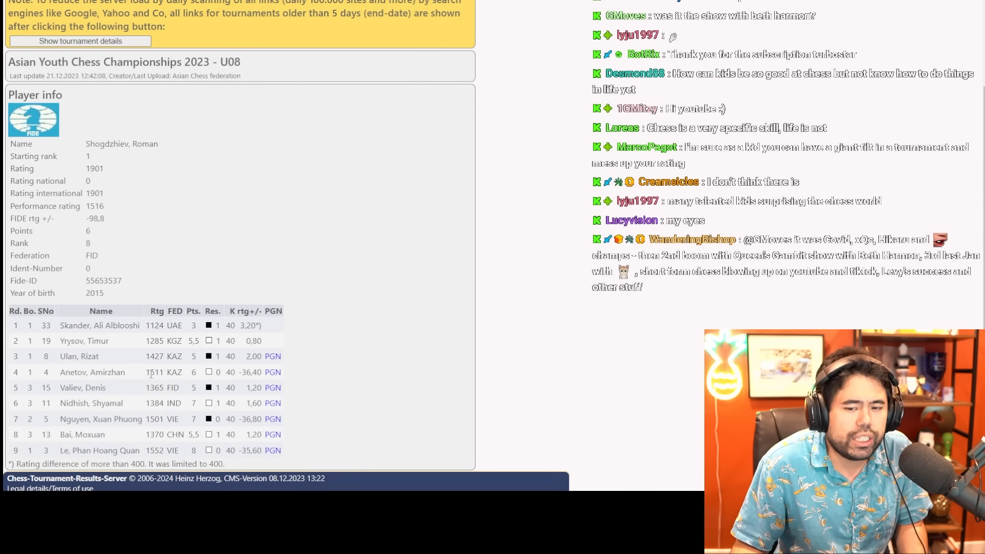
pyautogui.doubleClick(155, 372)
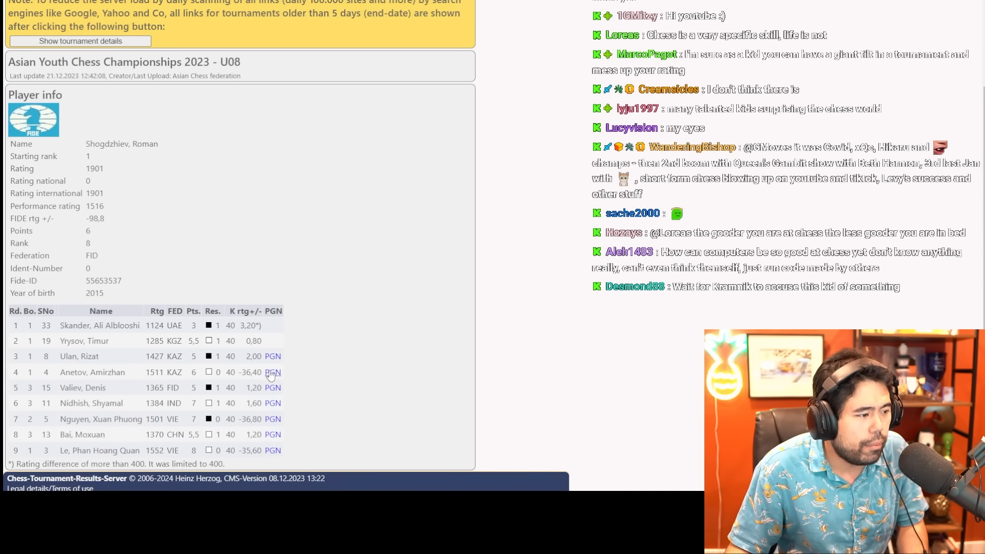
pyautogui.click(273, 372)
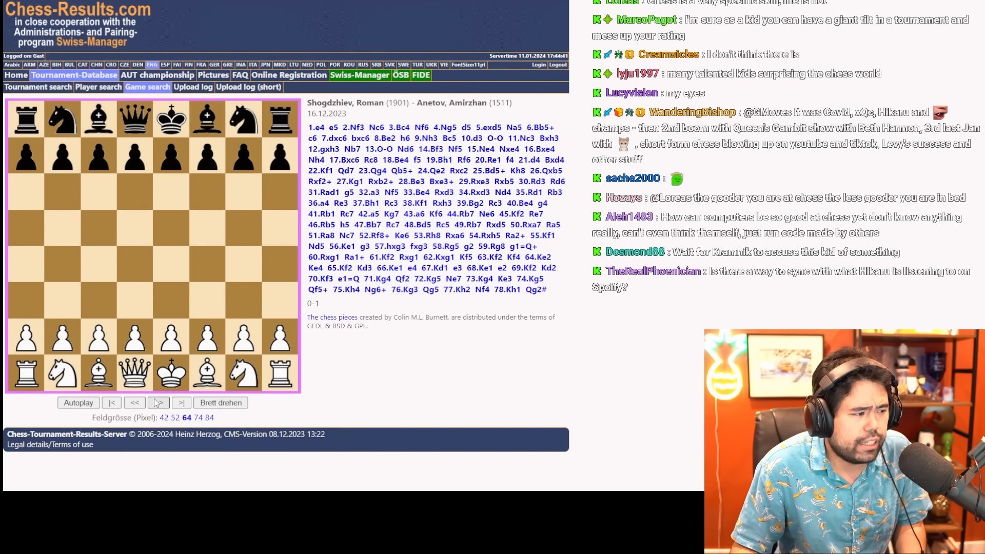
# Step the Shogdzhiev–Anetov game forward one move at a time up to 41...Rc7
pyautogui.click(158, 403)
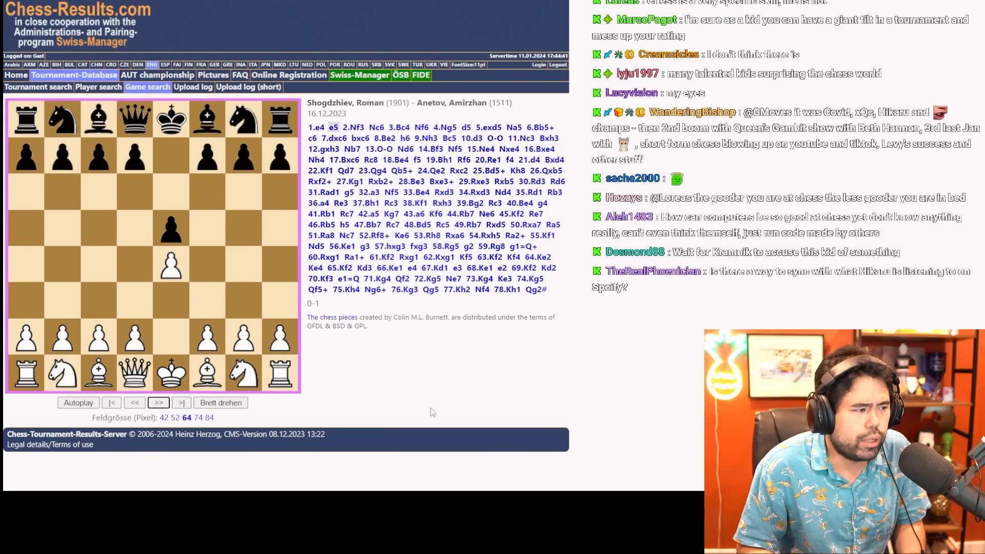
pyautogui.click(158, 403)
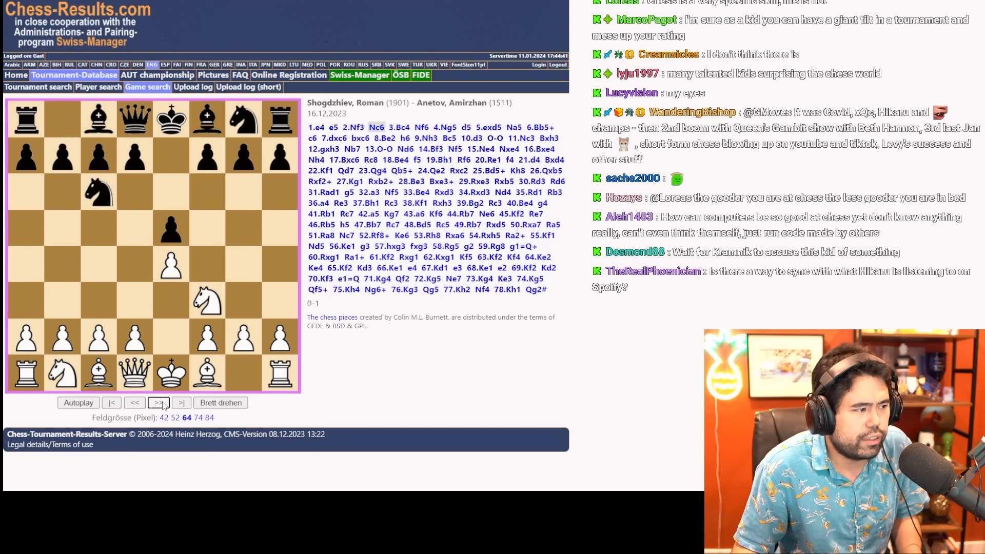
pyautogui.click(158, 403)
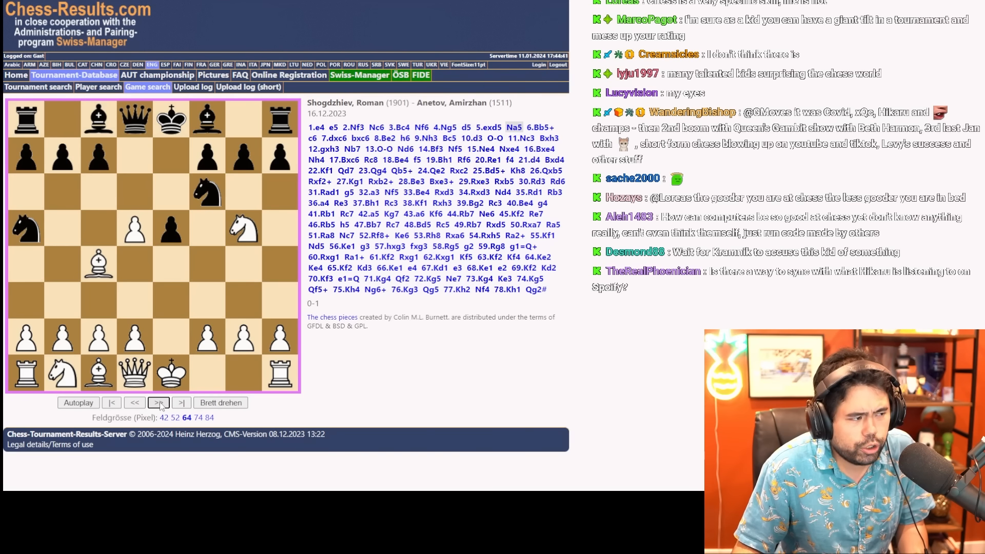
pyautogui.click(159, 402)
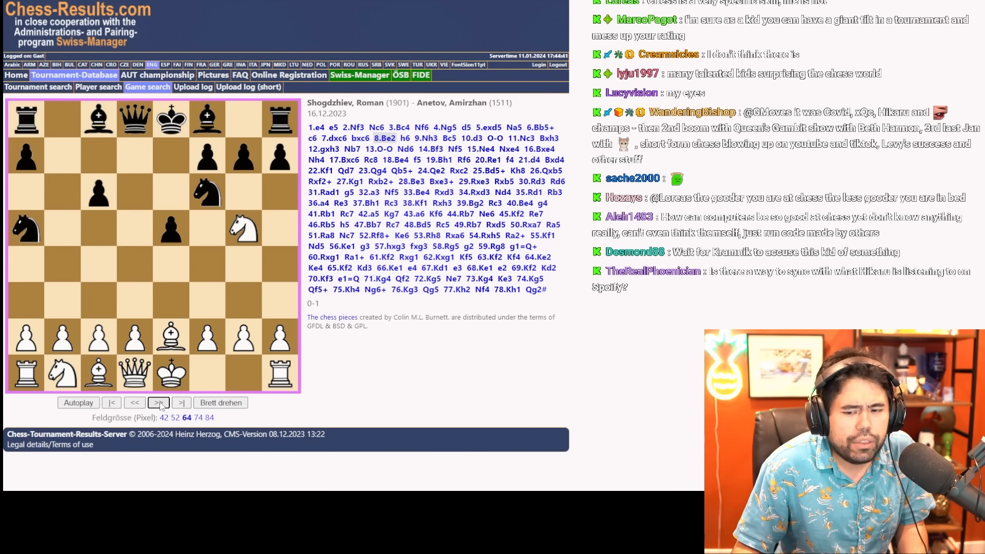
pyautogui.click(158, 403)
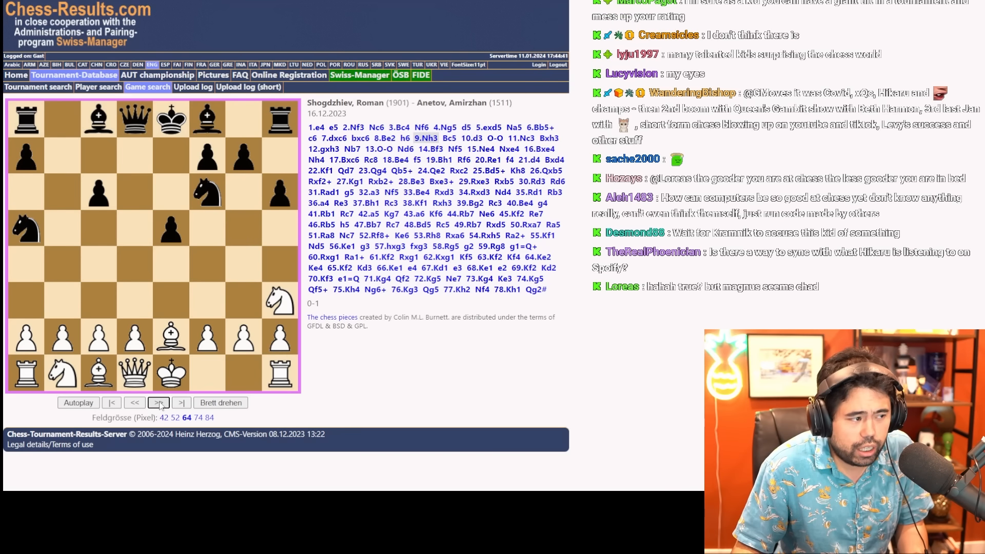
pyautogui.click(159, 403)
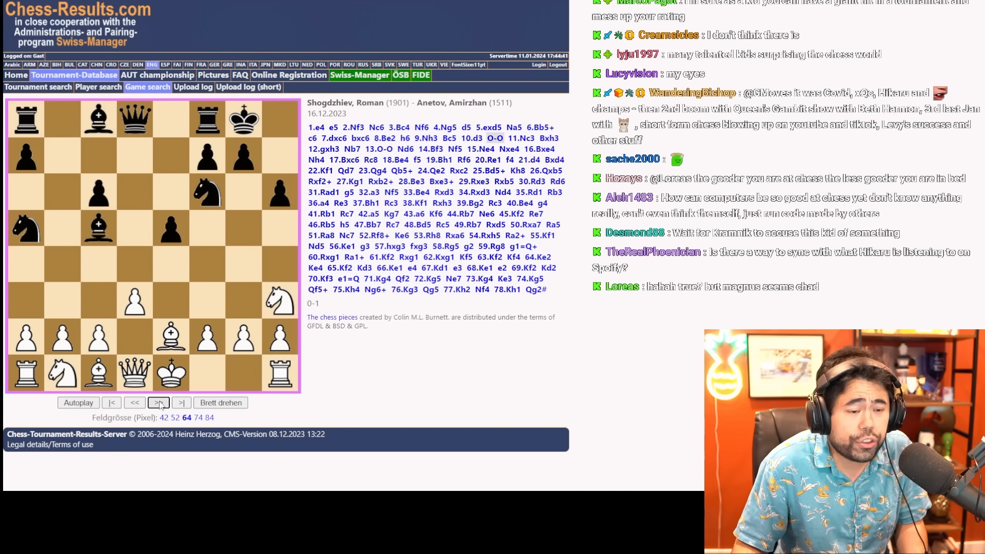
pyautogui.click(159, 403)
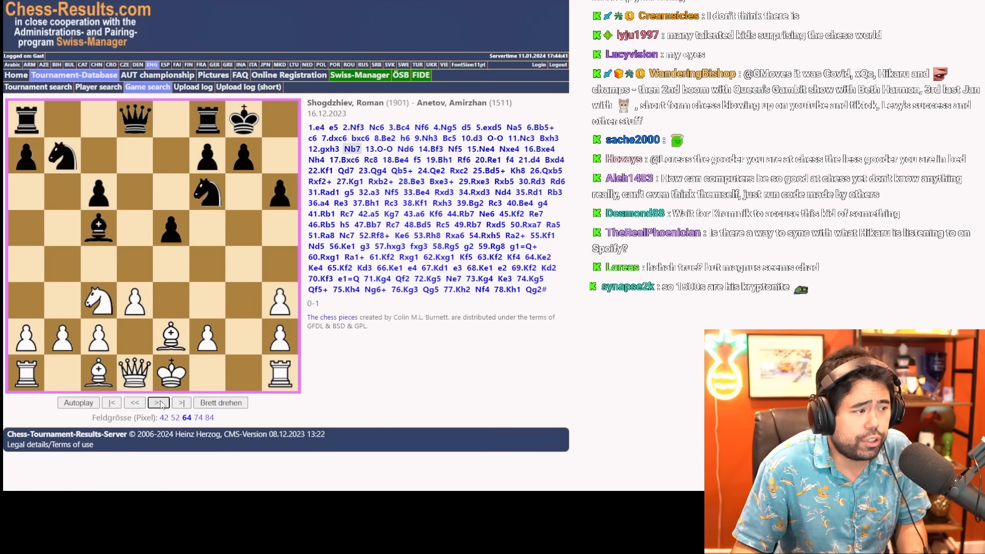
pyautogui.click(159, 403)
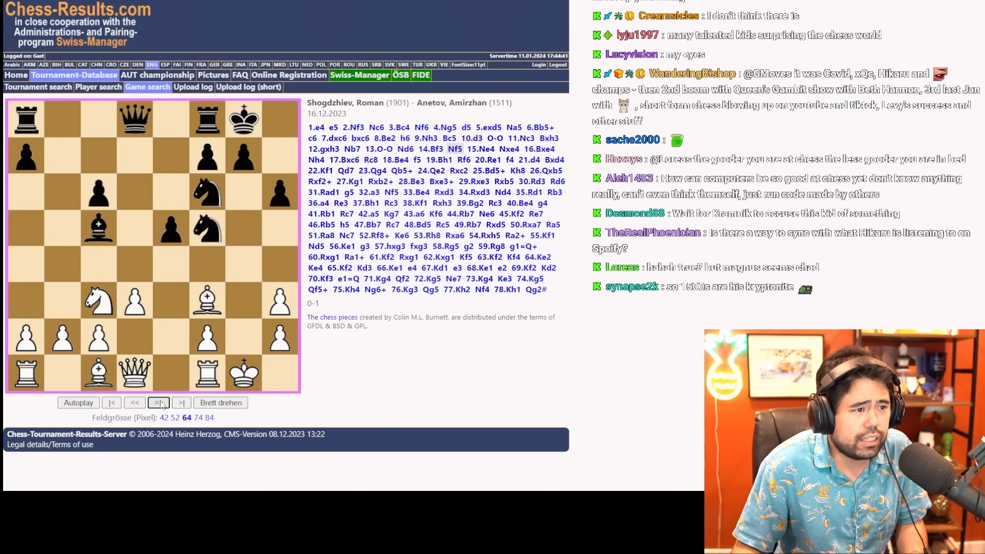
pyautogui.click(159, 403)
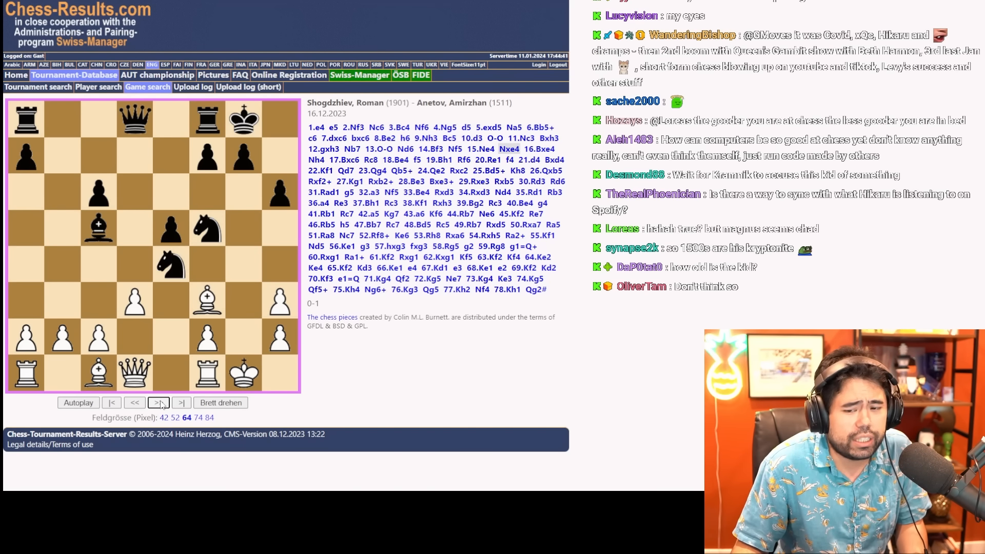
pyautogui.click(159, 403)
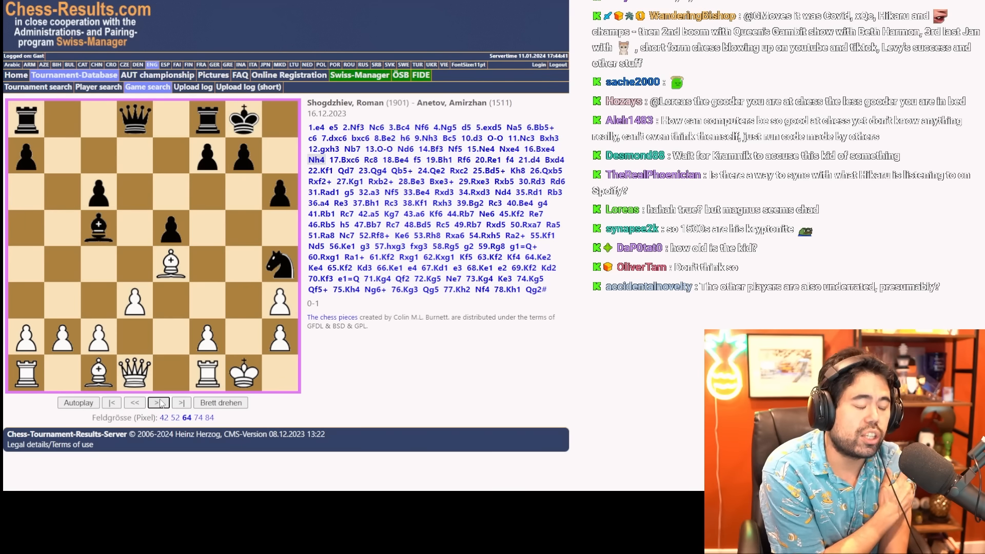
pyautogui.click(158, 402)
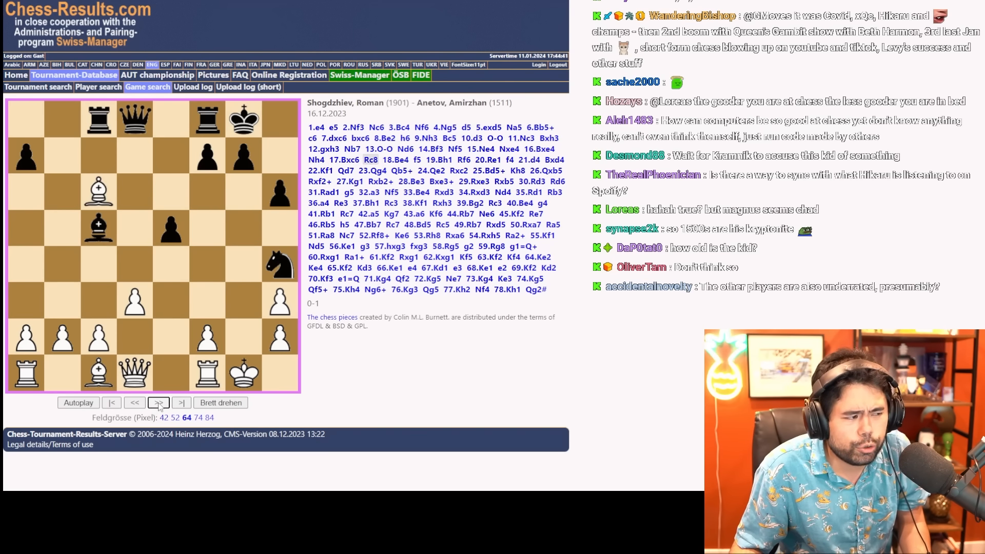
pyautogui.click(158, 403)
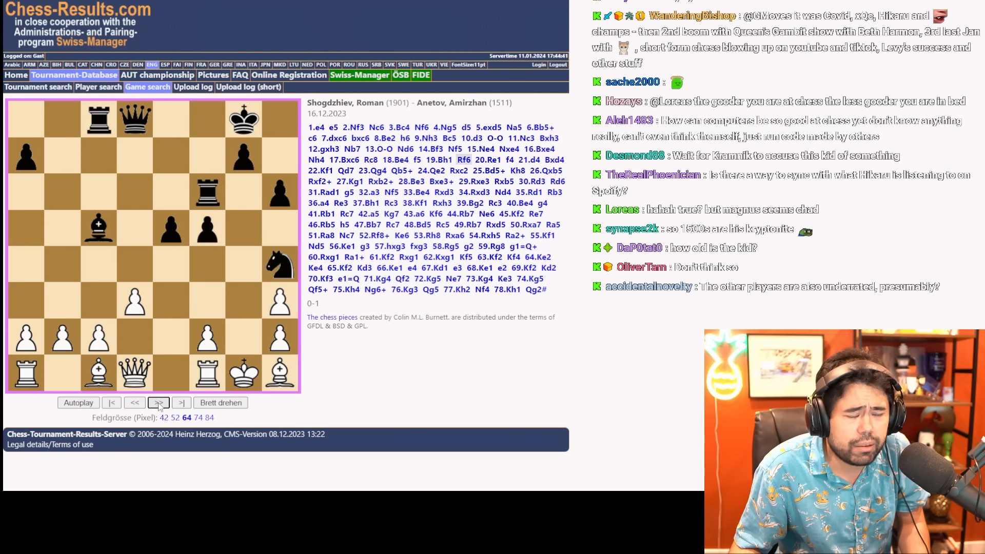
pyautogui.click(158, 402)
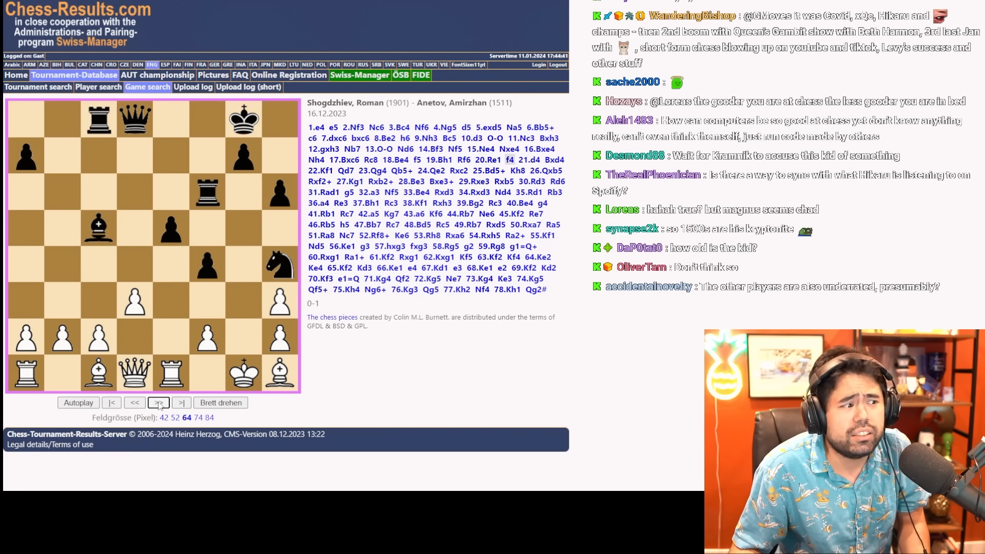
pyautogui.click(158, 403)
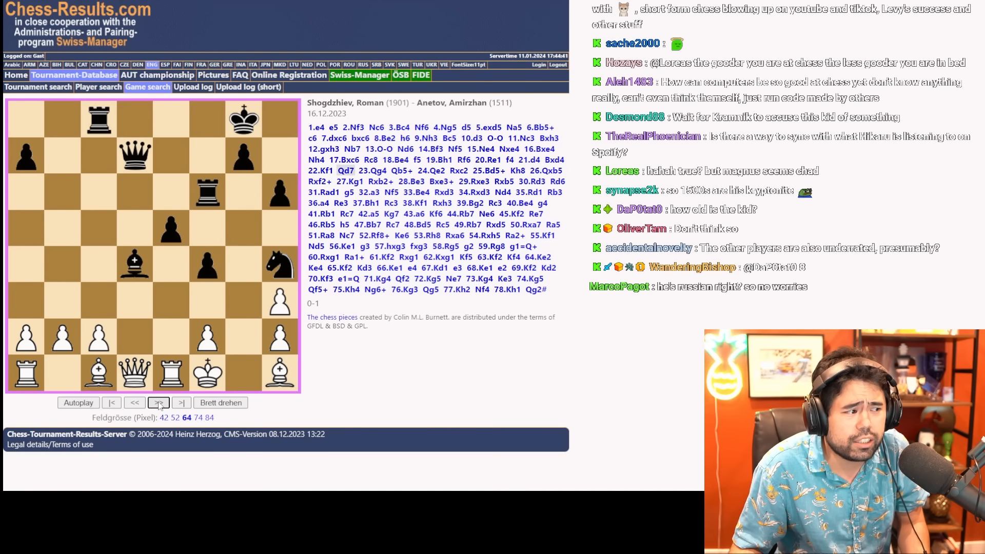
pyautogui.click(159, 402)
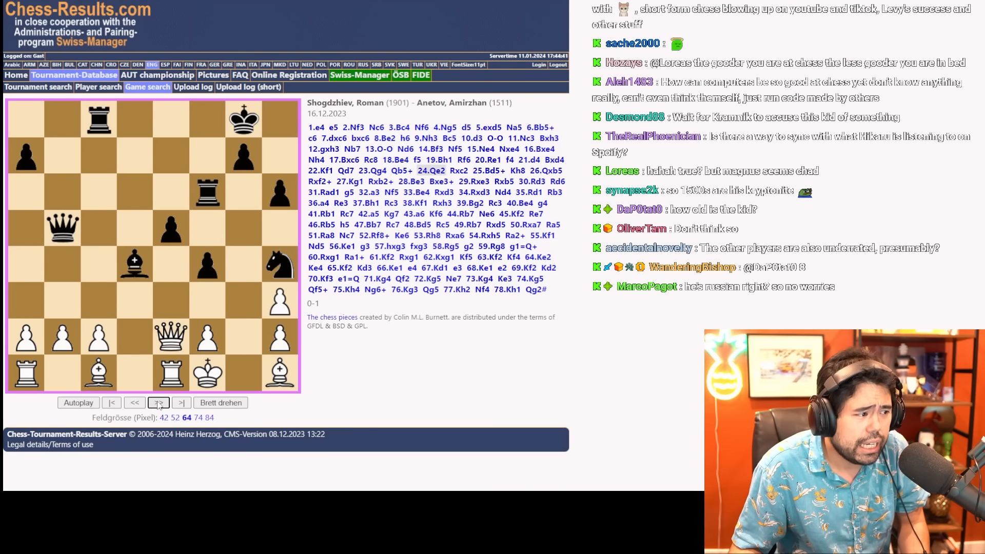
pyautogui.click(159, 403)
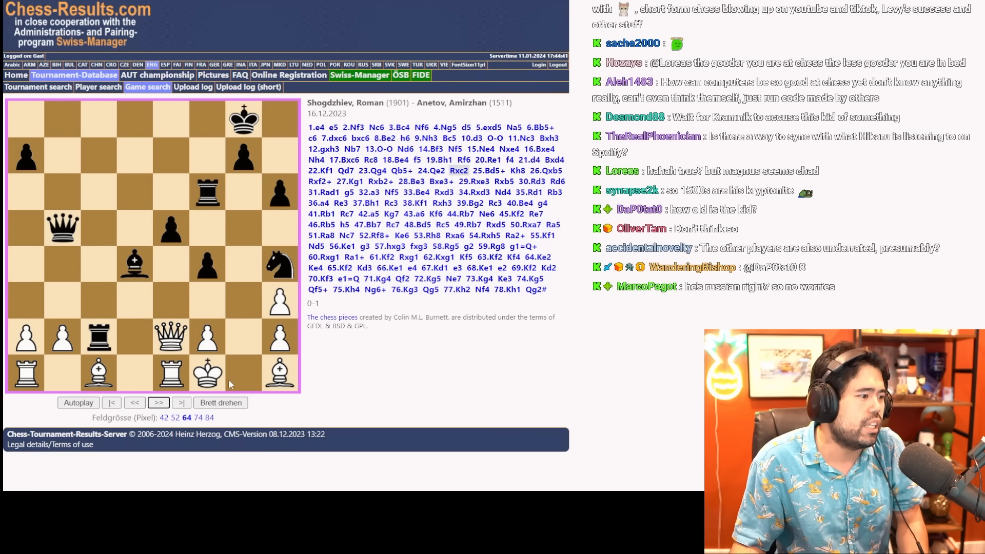
pyautogui.click(159, 402)
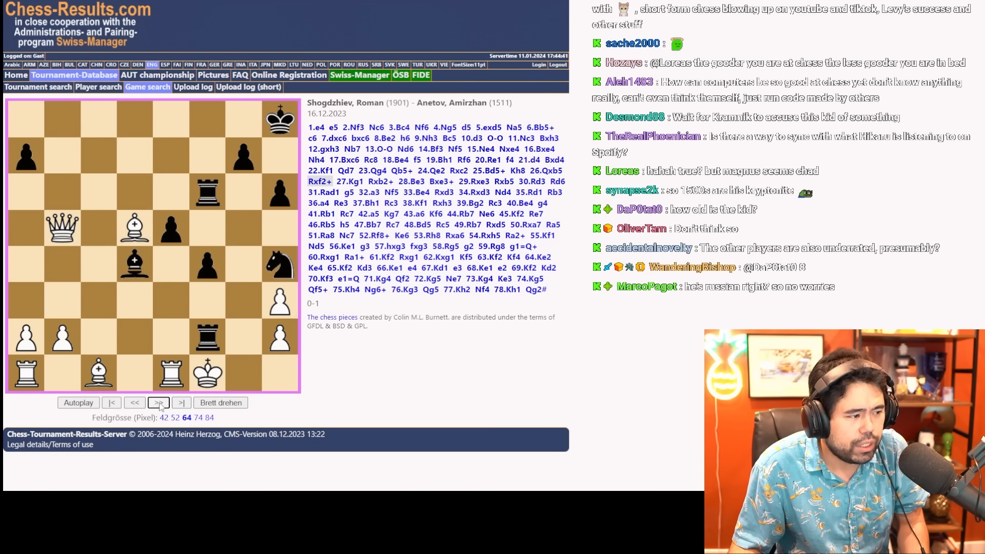
pyautogui.click(159, 403)
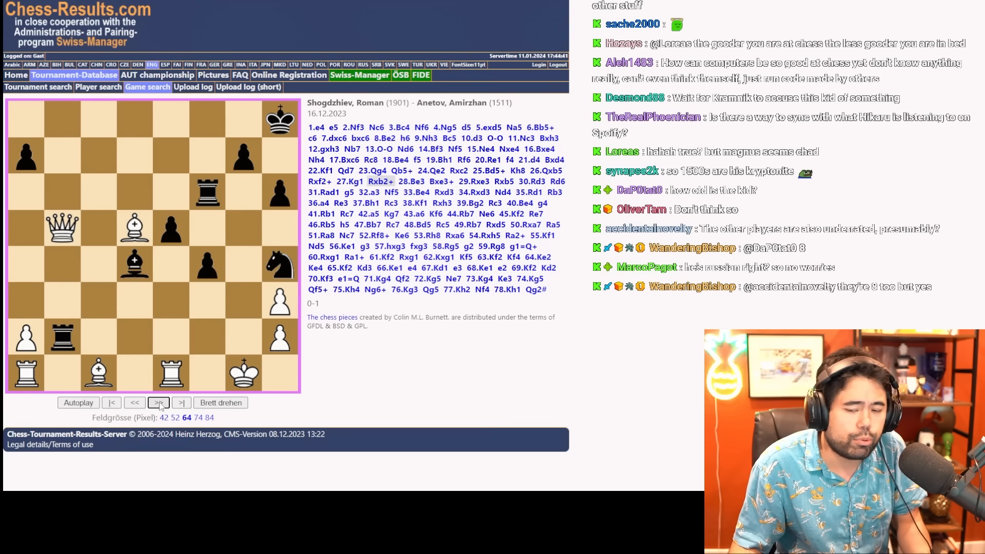
pyautogui.click(159, 403)
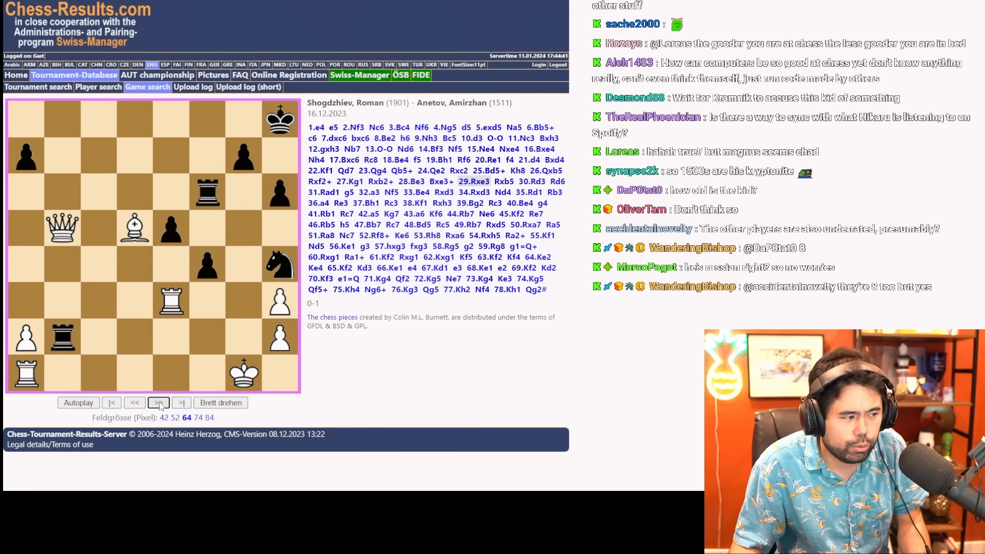
pyautogui.click(157, 403)
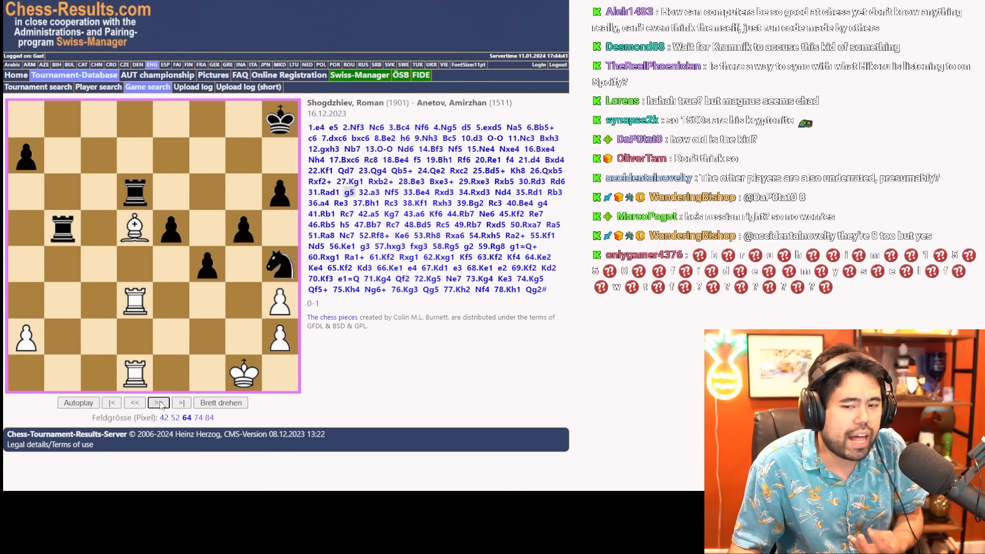
pyautogui.click(159, 403)
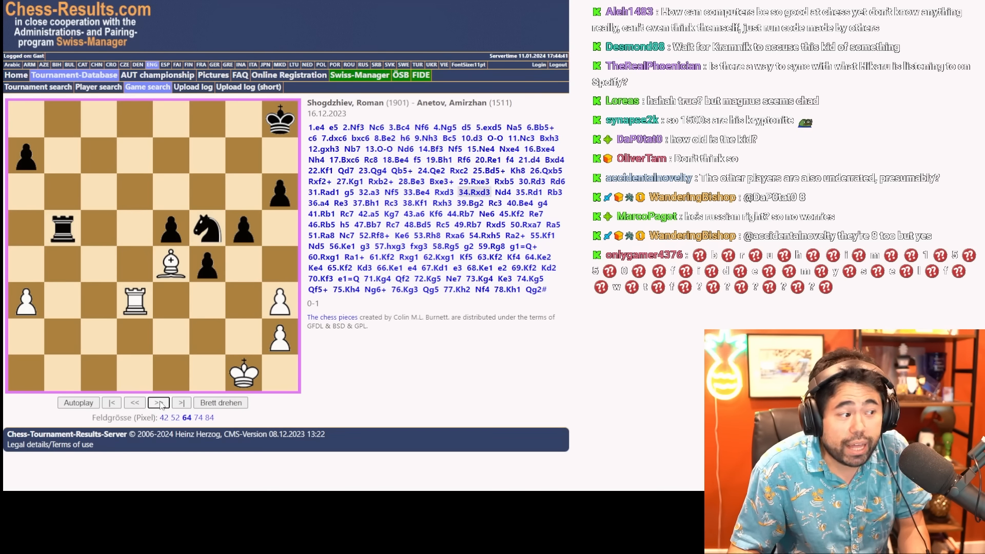
pyautogui.click(159, 403)
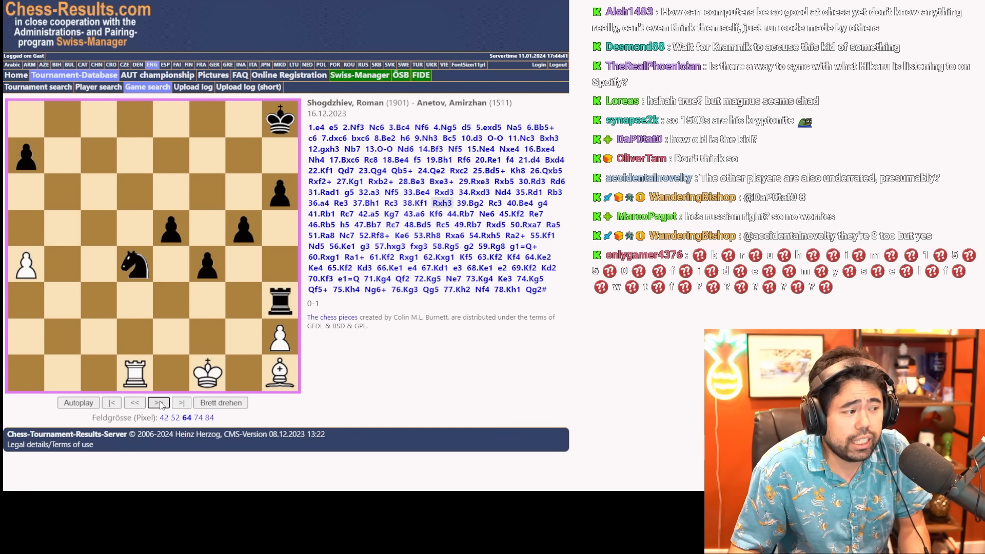
pyautogui.click(159, 403)
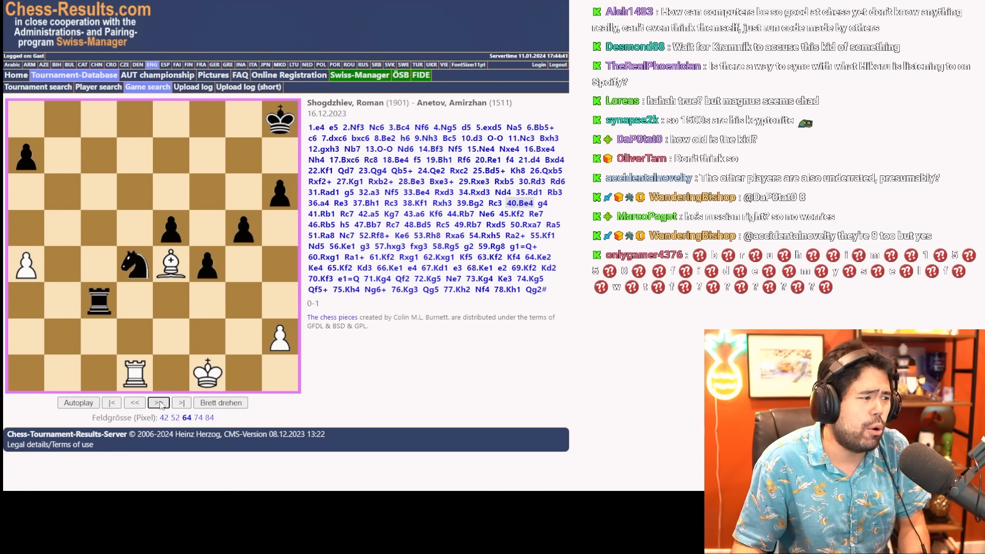
pyautogui.click(159, 403)
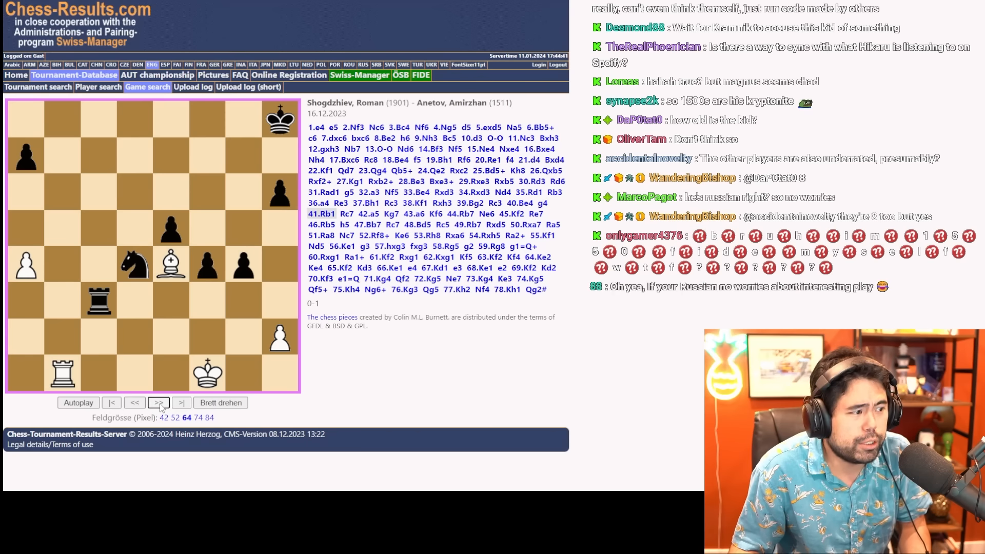
pyautogui.click(159, 403)
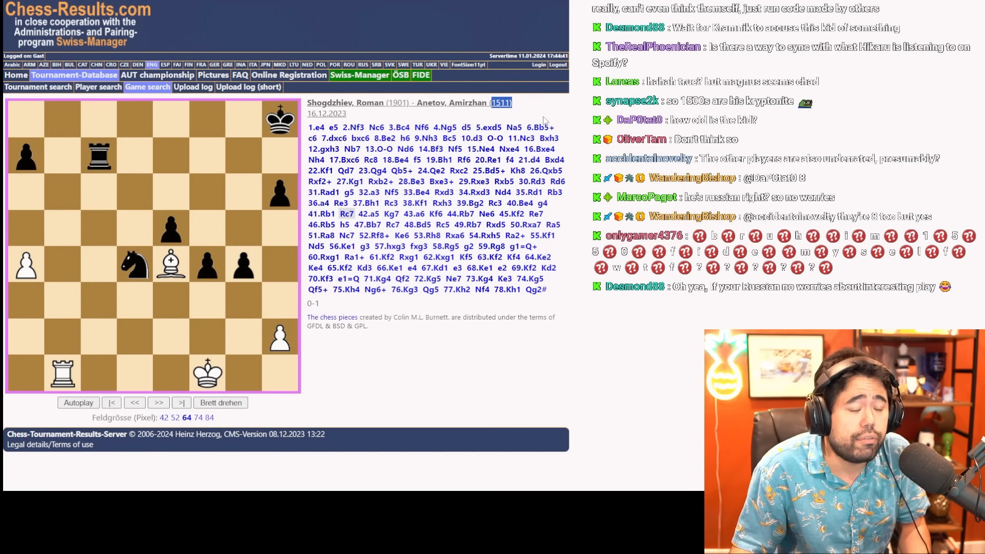
pyautogui.moveTo(580, 115)
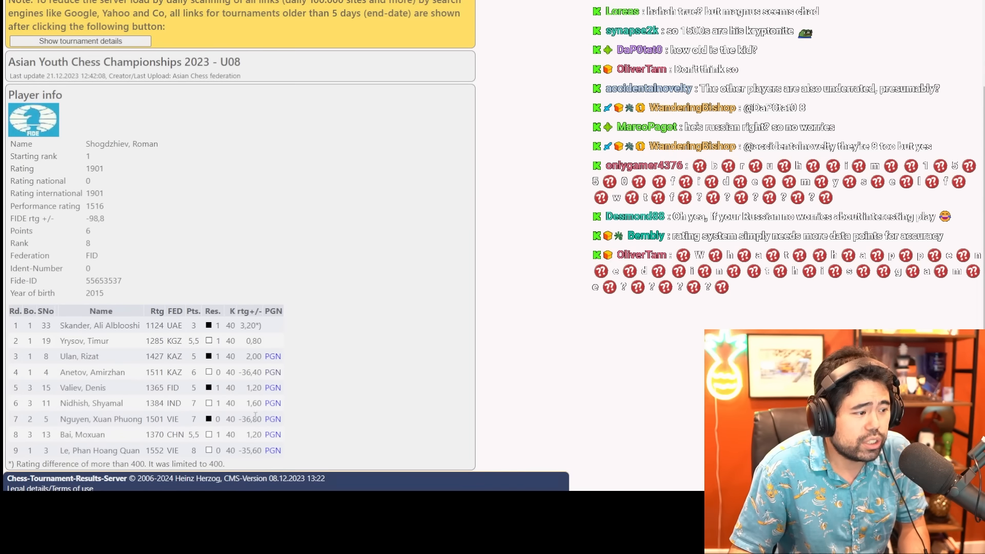
# Open the round 7 Nguyen–Shogdzhiev game and step through its opening moves past castling
pyautogui.click(273, 419)
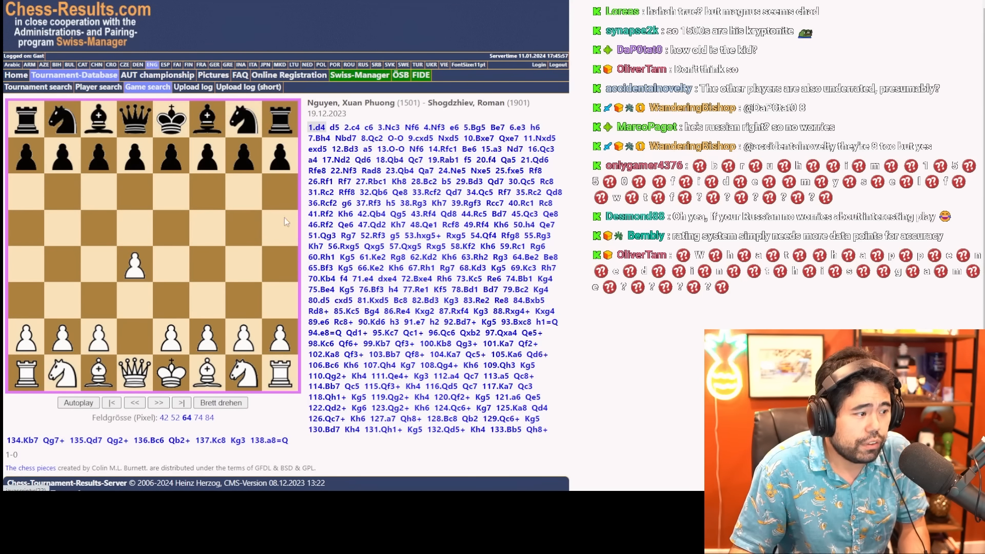
pyautogui.click(159, 403)
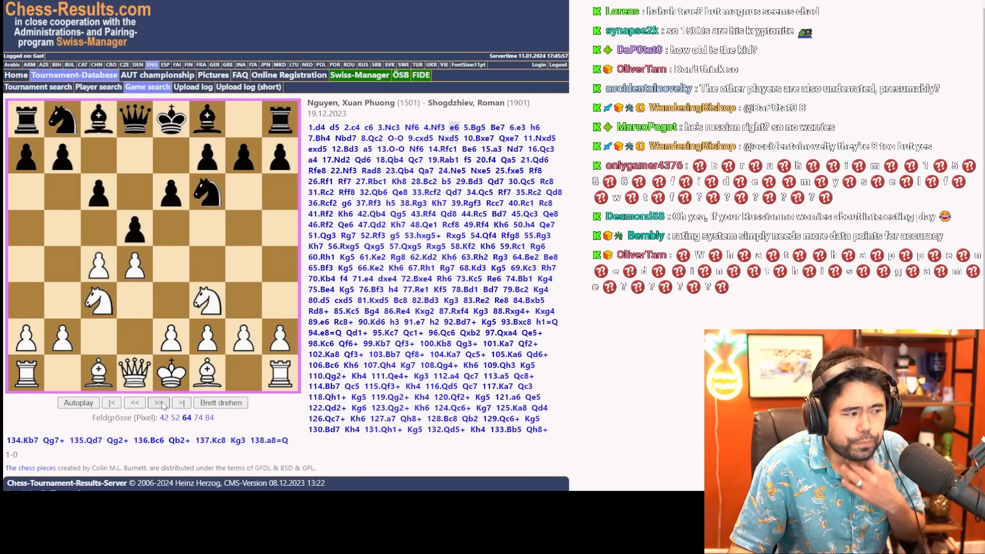
pyautogui.click(159, 403)
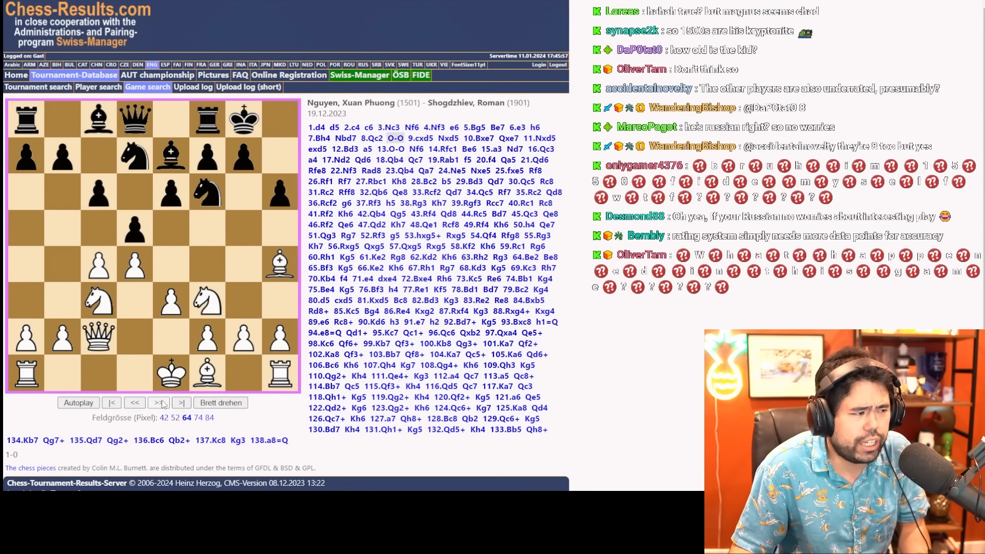
pyautogui.click(159, 403)
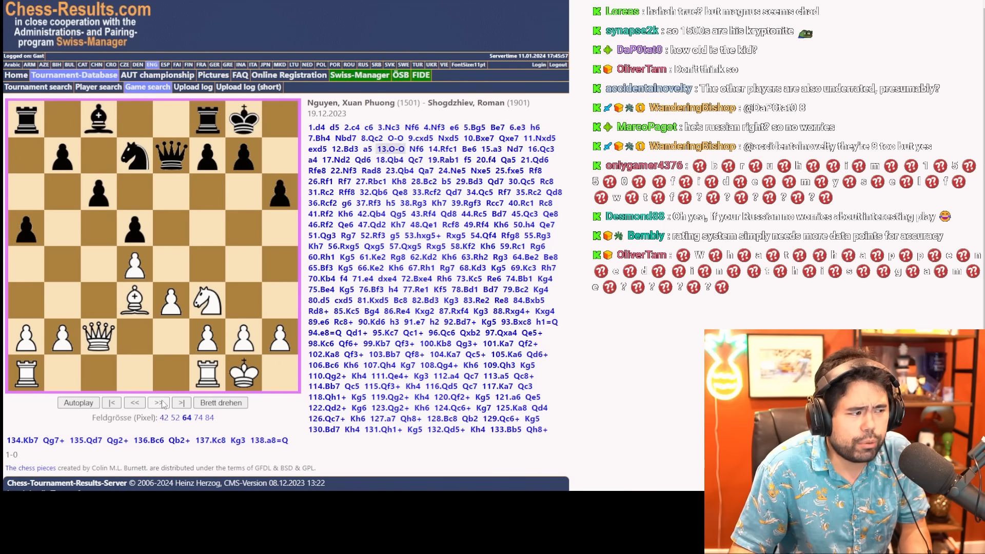
pyautogui.click(157, 402)
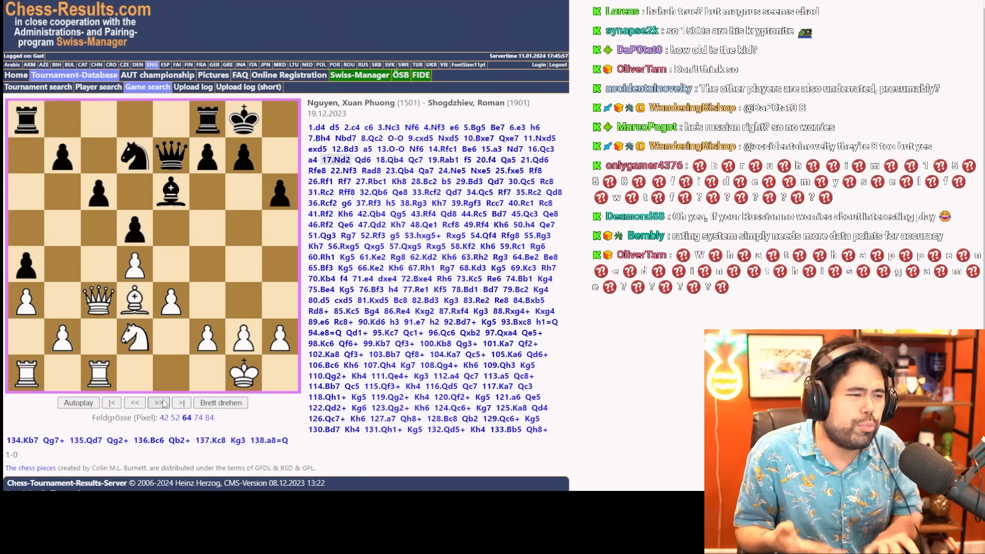
pyautogui.click(159, 403)
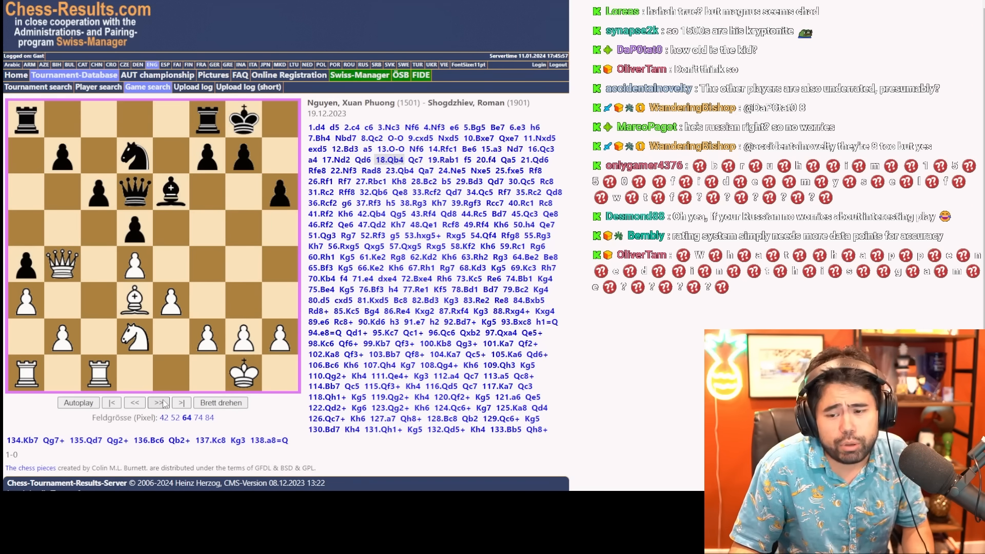
pyautogui.click(159, 403)
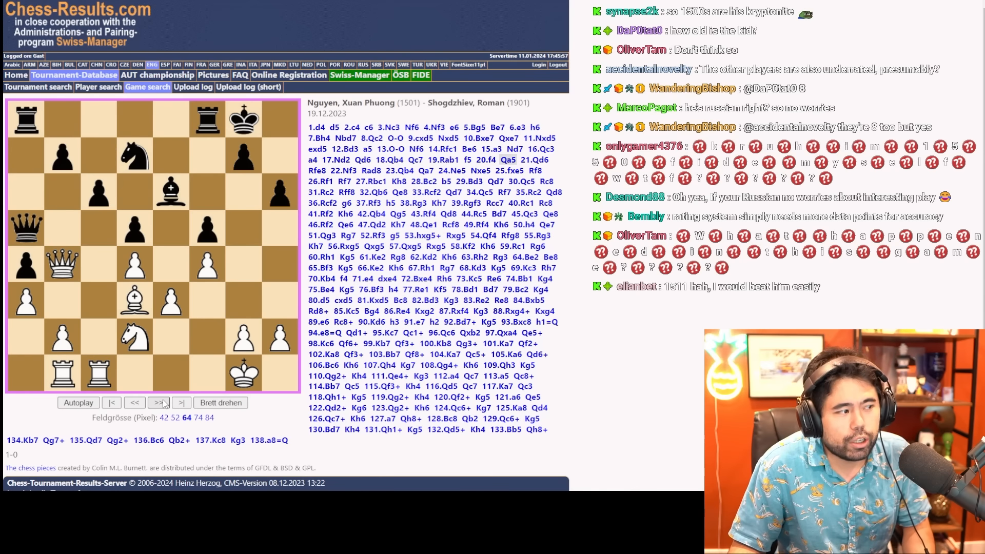
pyautogui.click(159, 403)
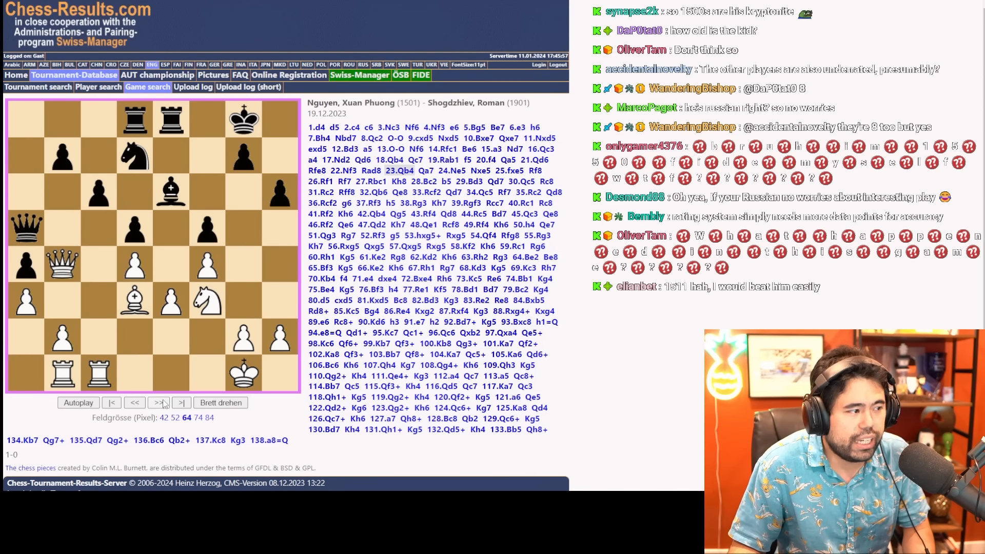
pyautogui.click(158, 403)
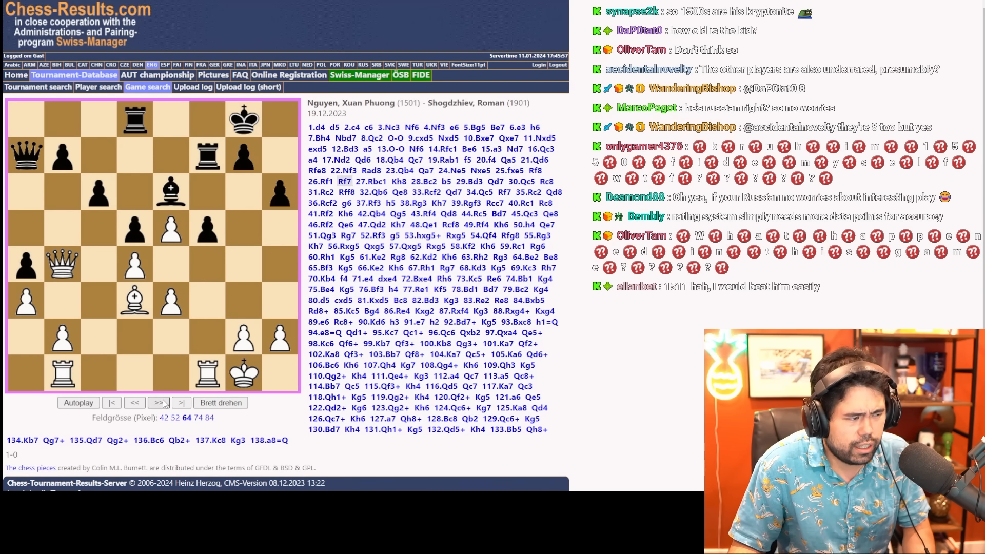
pyautogui.click(158, 403)
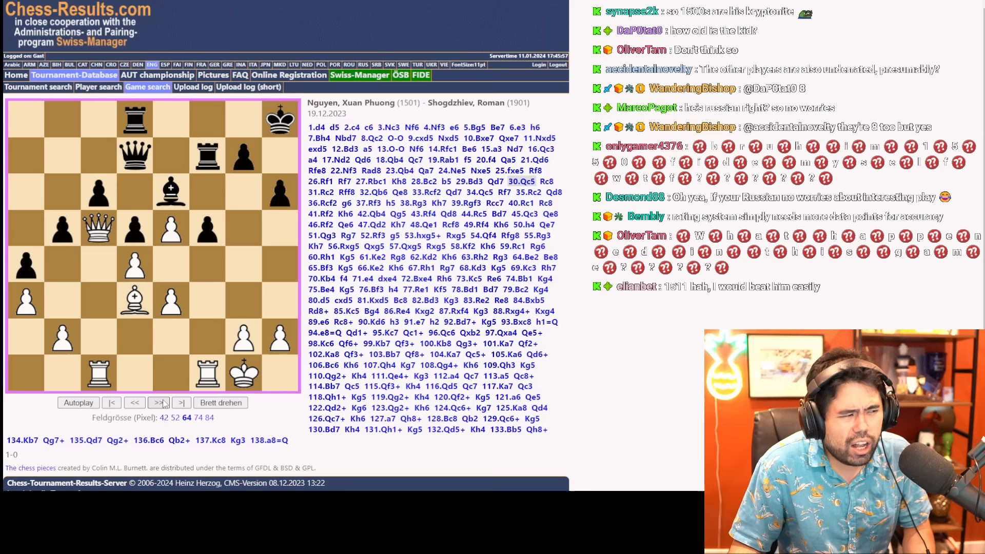
pyautogui.click(159, 403)
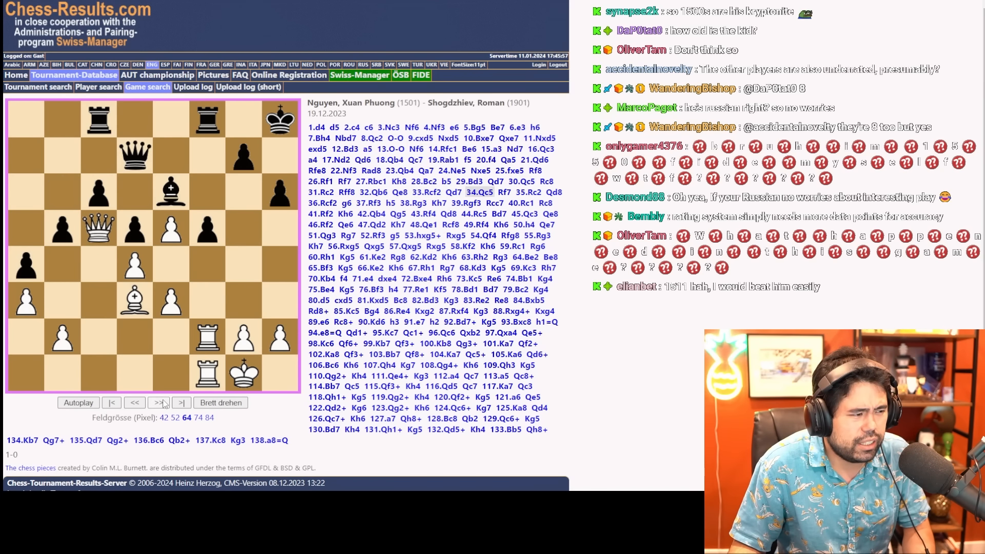
pyautogui.click(159, 403)
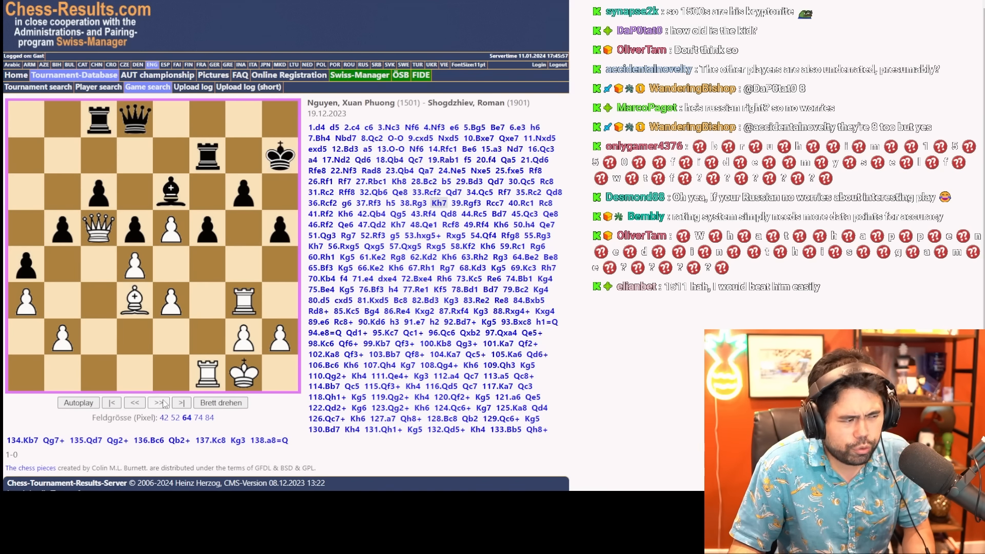
pyautogui.click(159, 403)
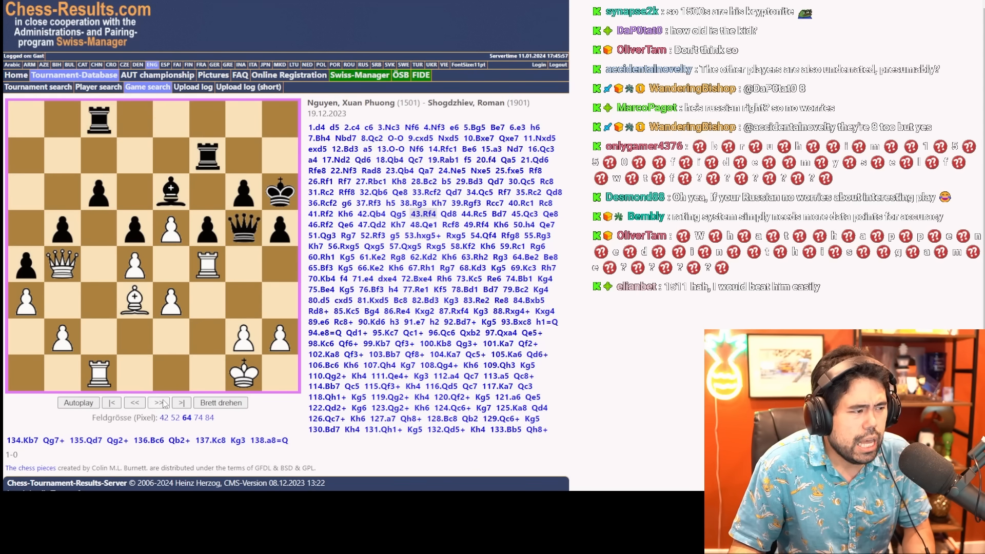
pyautogui.click(159, 402)
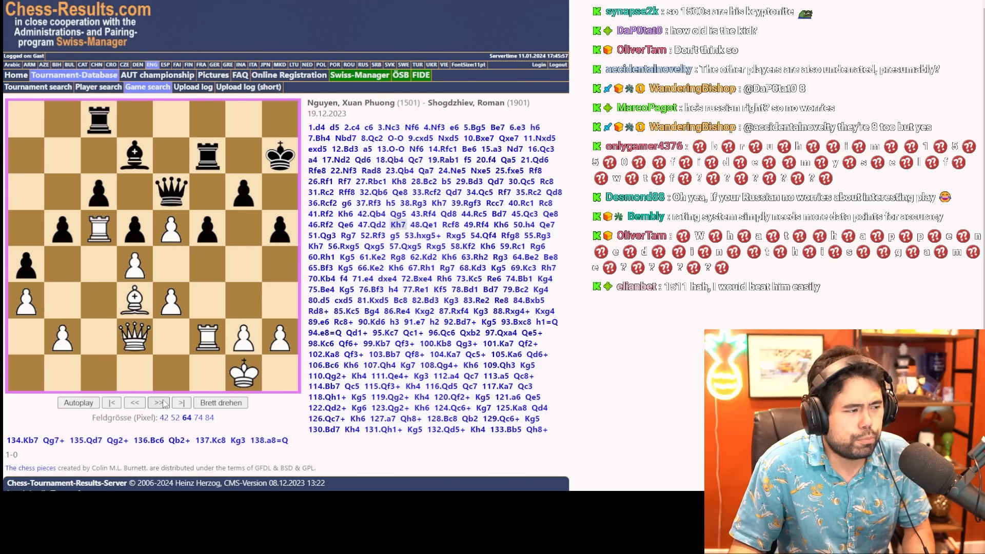
pyautogui.click(158, 402)
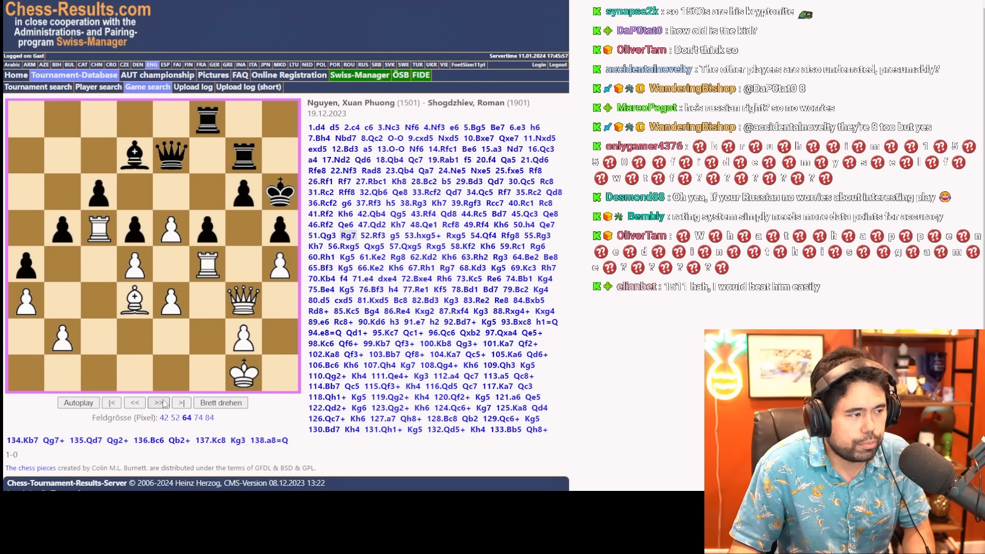
# Keep advancing the Nguyen–Shogdzhiev game move by move into the endgame
pyautogui.click(159, 403)
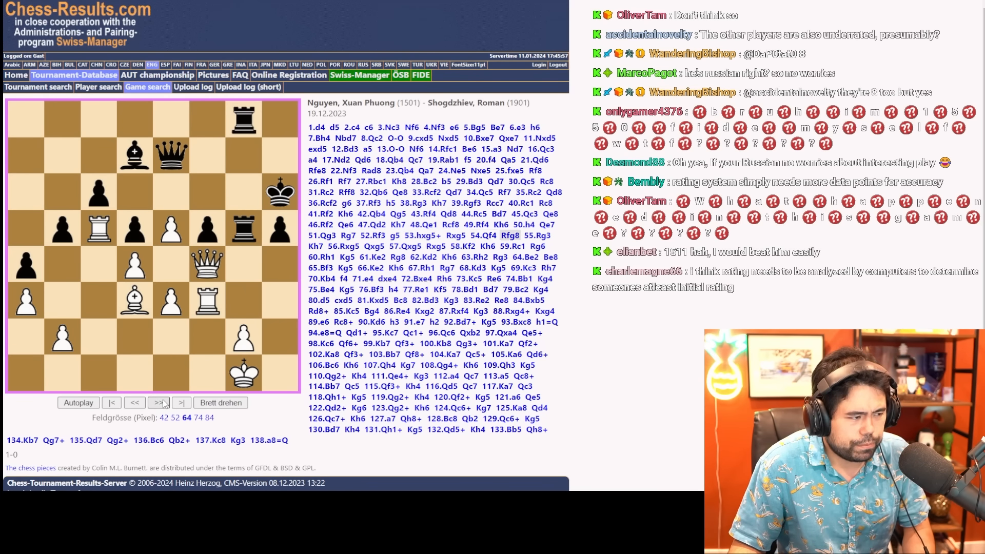
pyautogui.click(159, 403)
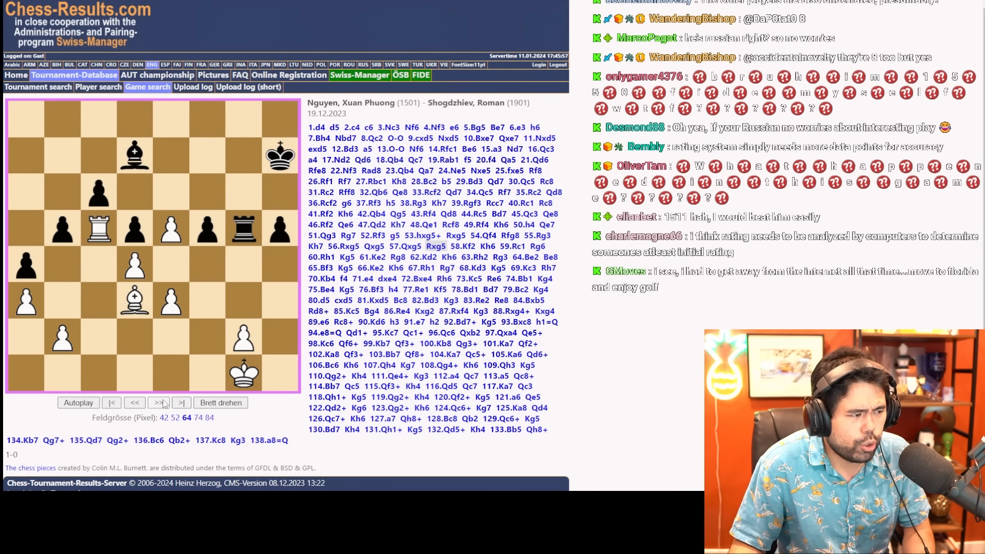
pyautogui.click(159, 403)
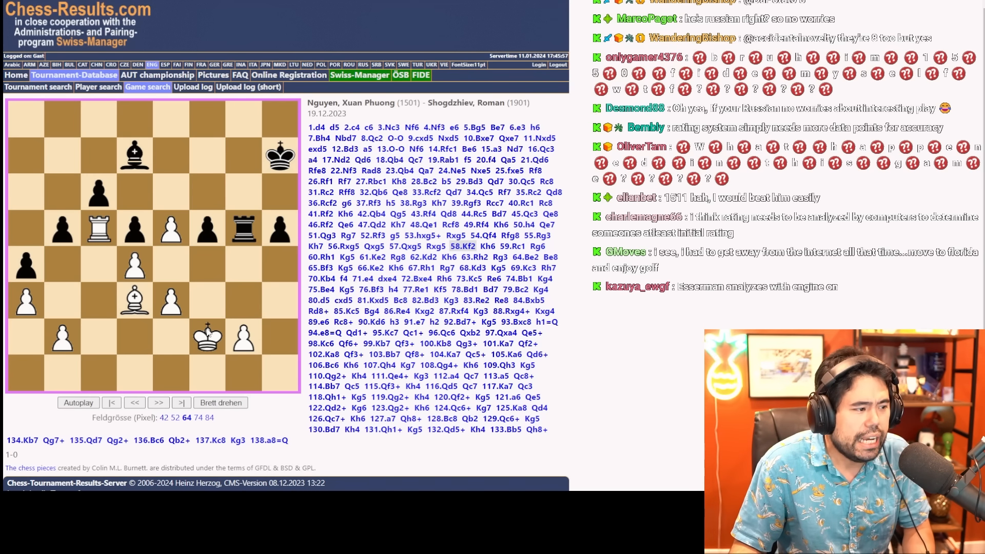
pyautogui.moveTo(231, 420)
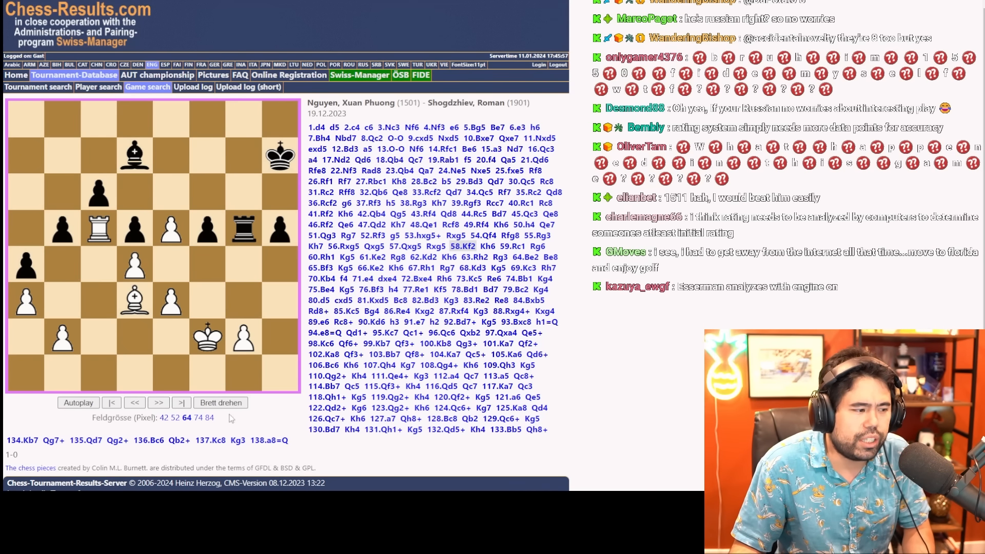
pyautogui.click(159, 403)
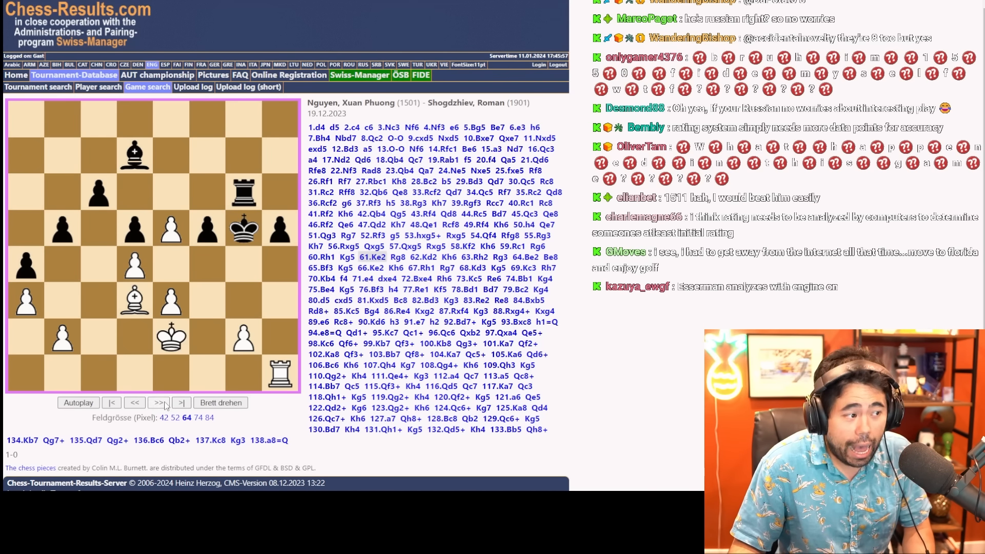
pyautogui.click(159, 403)
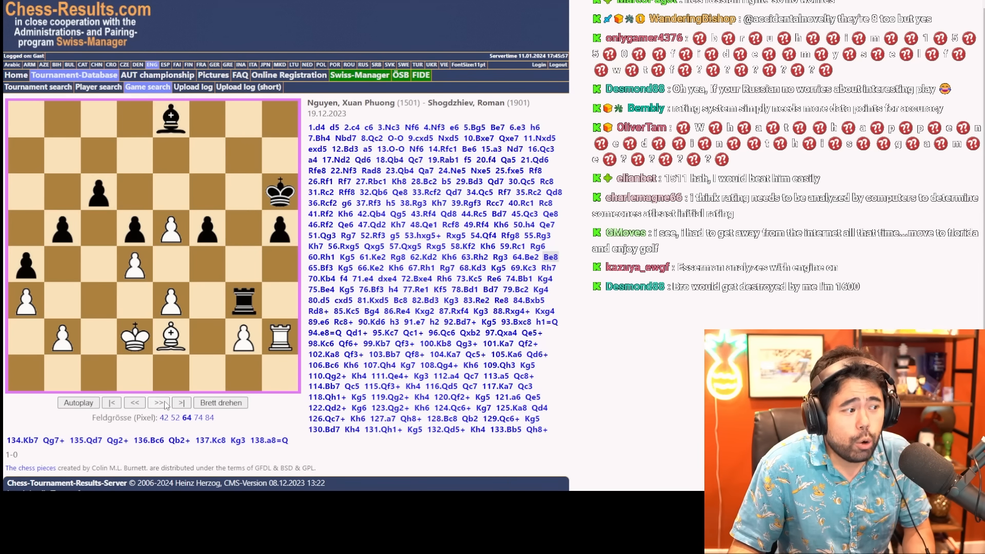
pyautogui.click(159, 403)
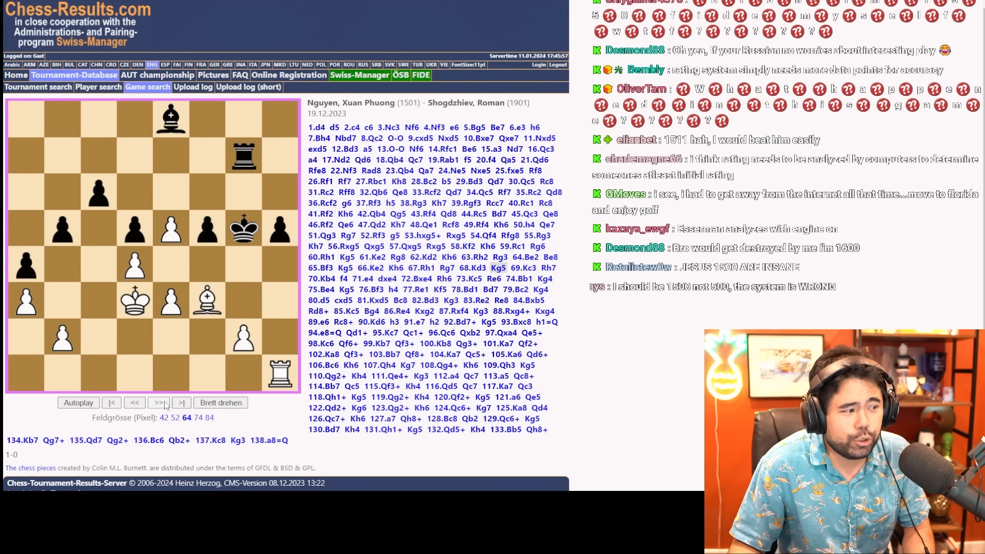
pyautogui.click(158, 403)
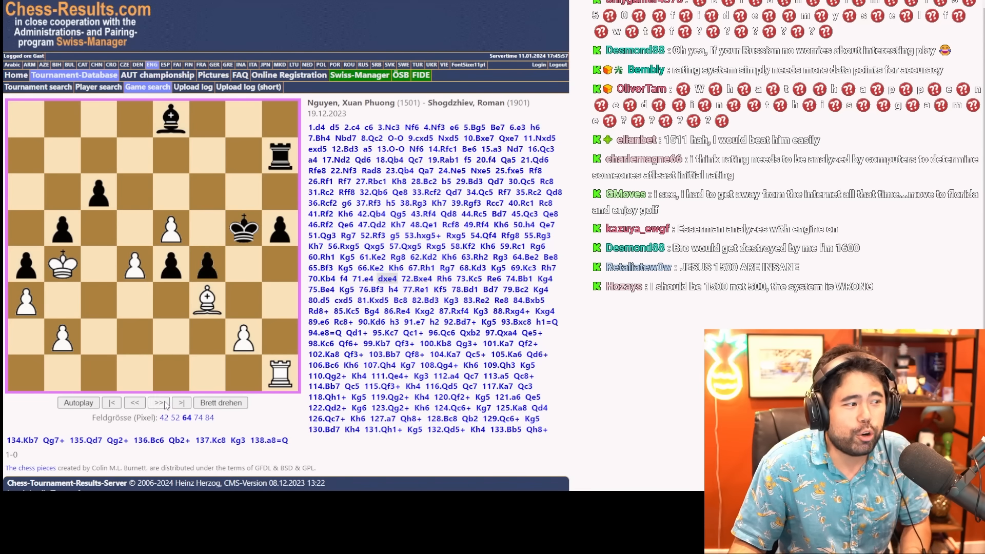
pyautogui.click(159, 403)
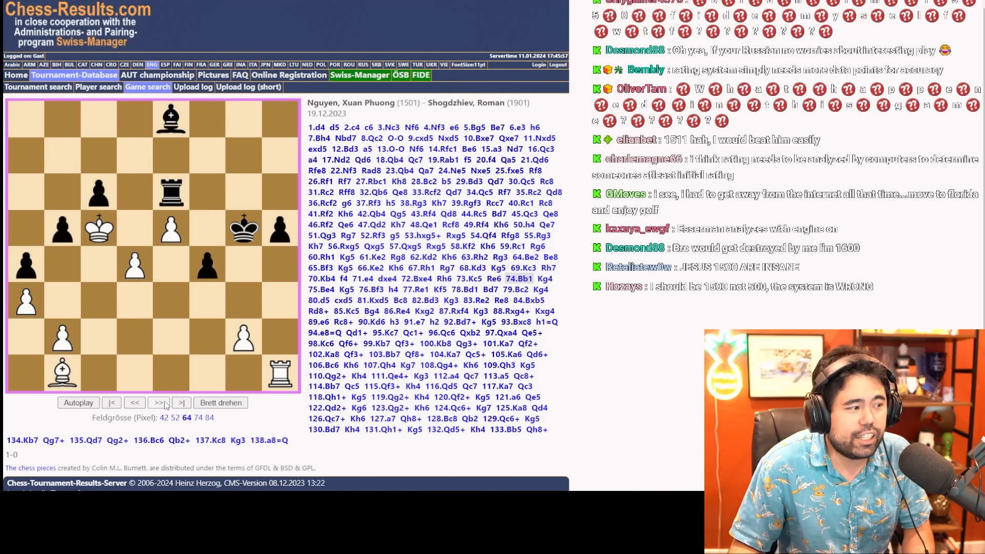
pyautogui.click(159, 403)
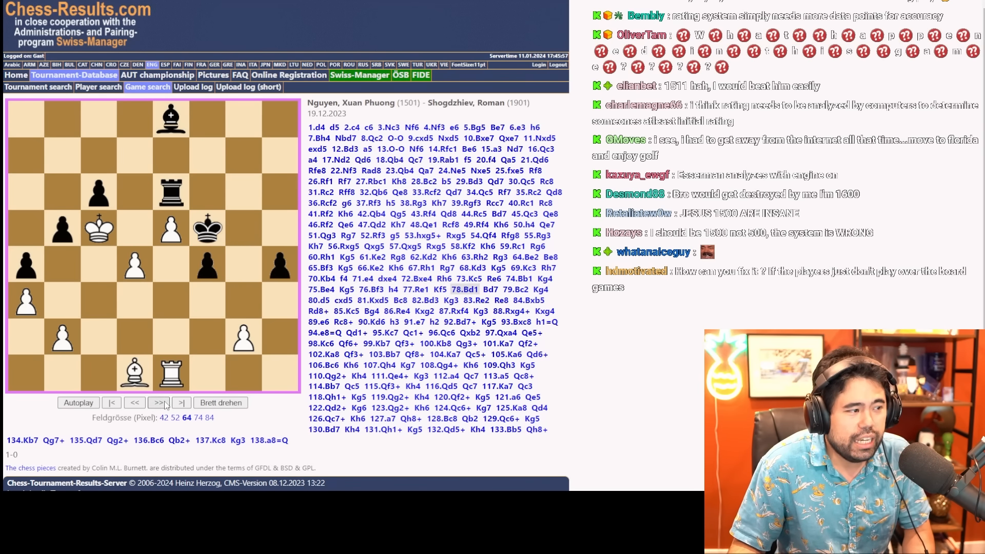
pyautogui.click(159, 403)
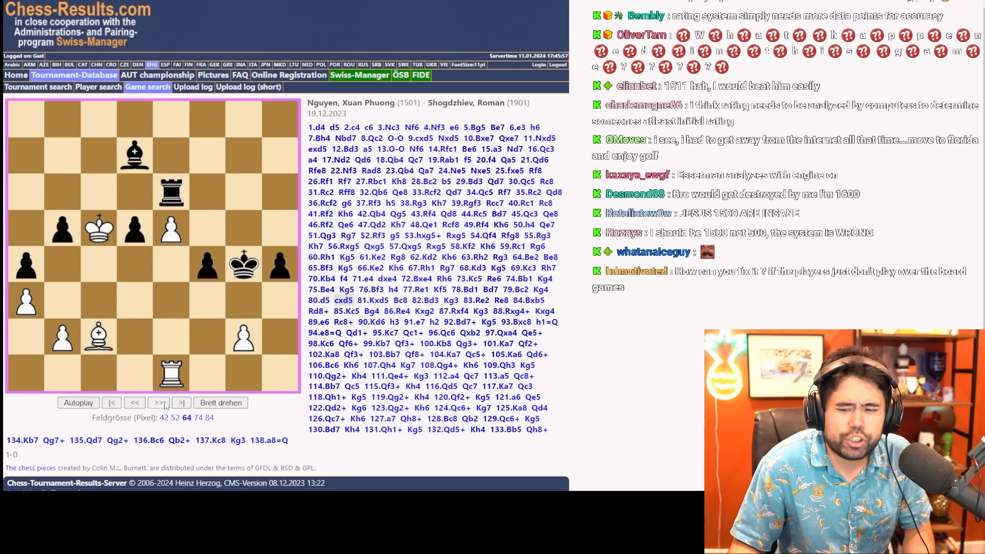
pyautogui.click(159, 403)
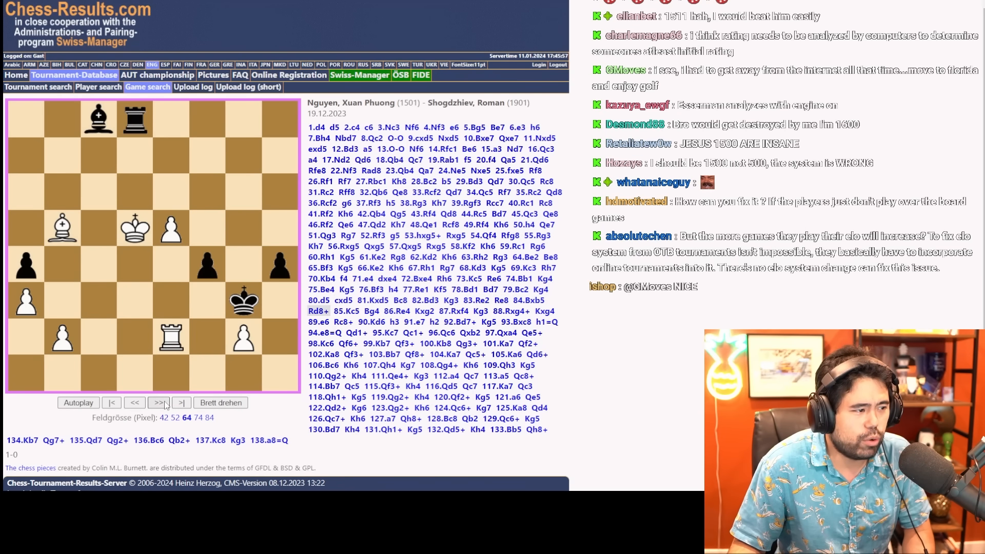
pyautogui.click(159, 403)
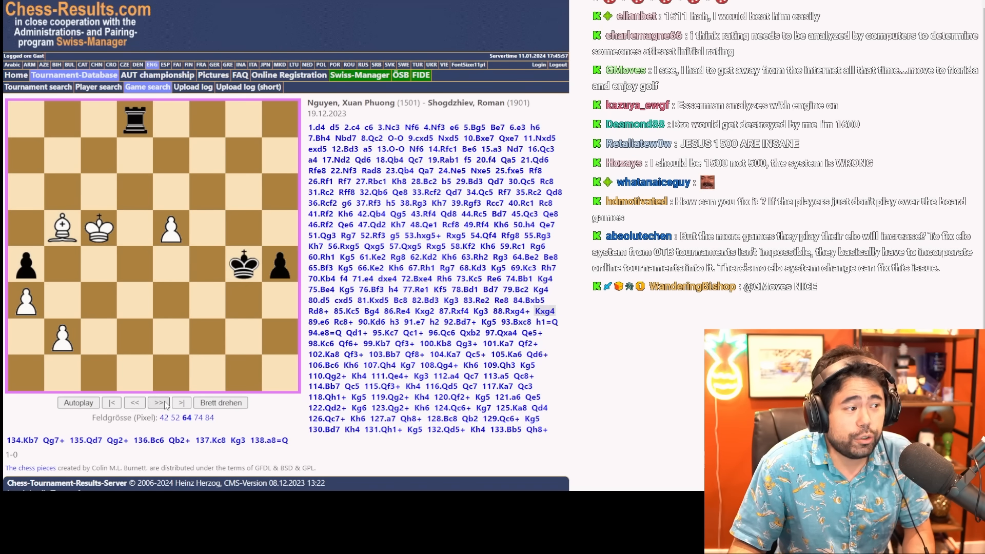
pyautogui.click(159, 403)
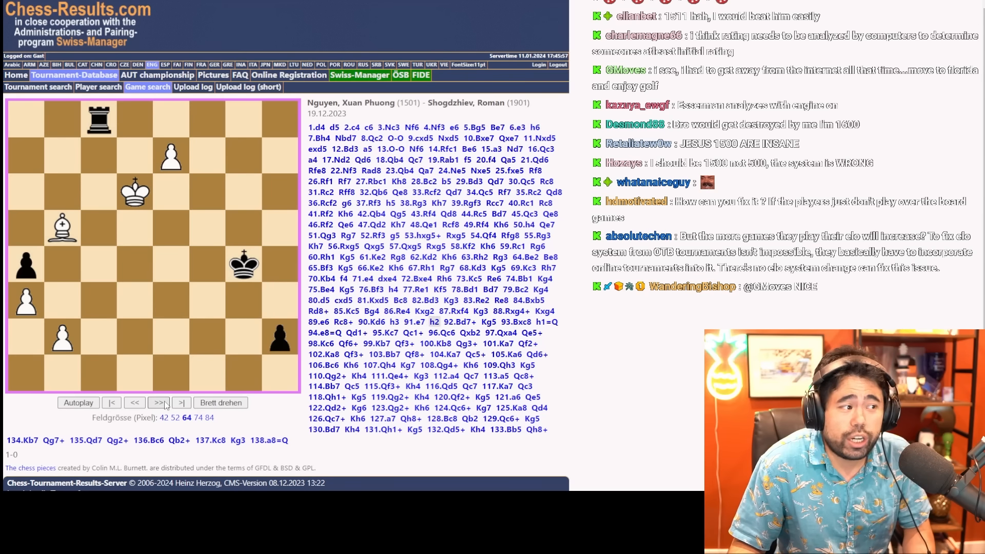
pyautogui.click(158, 403)
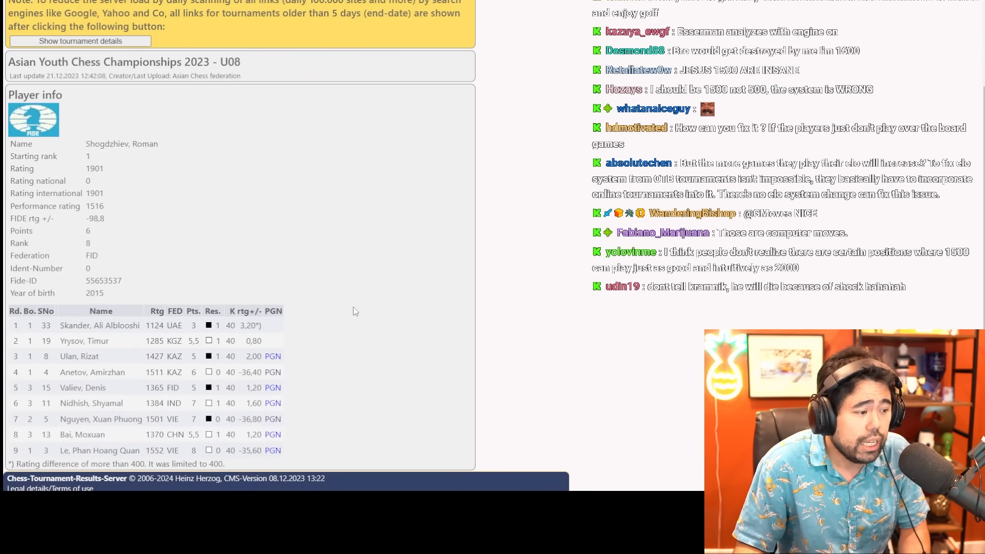
pyautogui.click(272, 451)
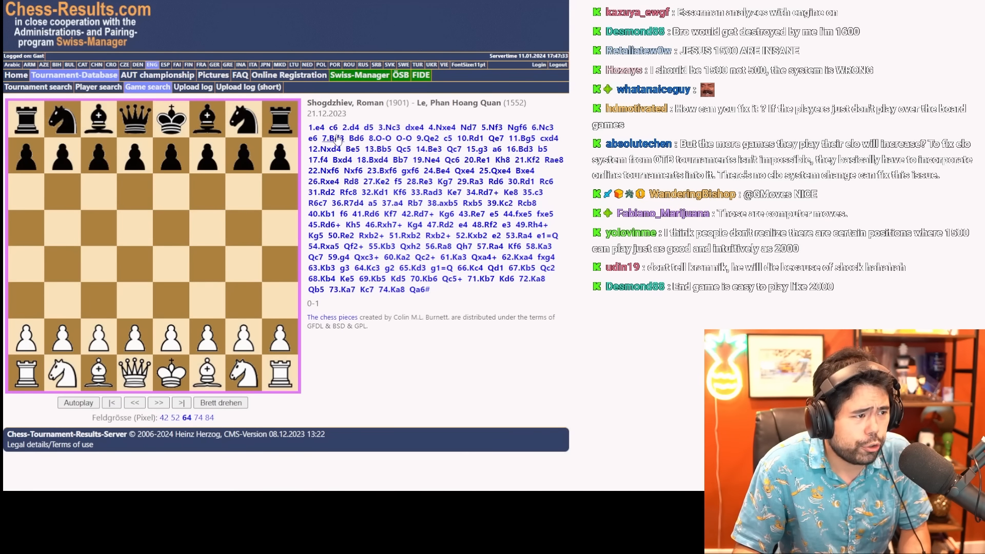
pyautogui.click(158, 403)
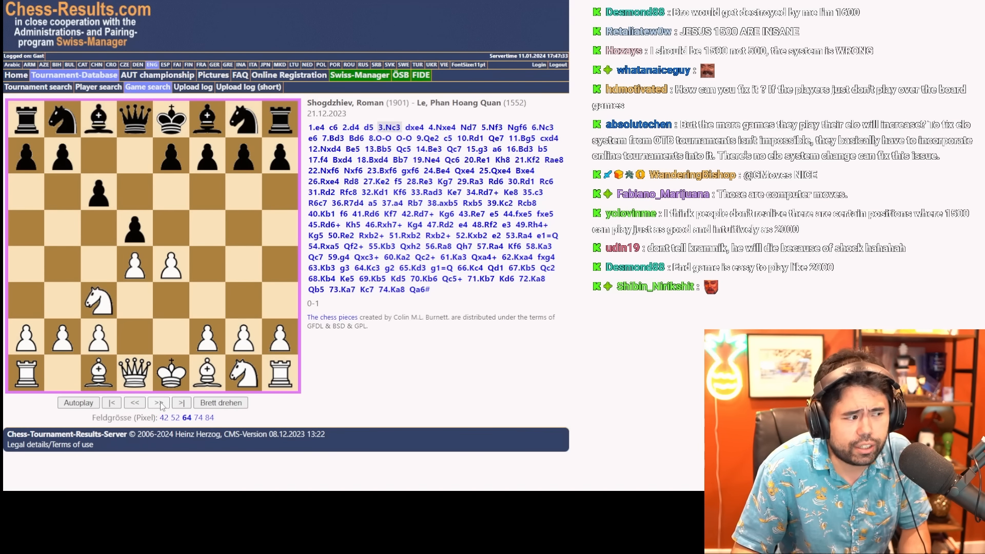
pyautogui.click(159, 402)
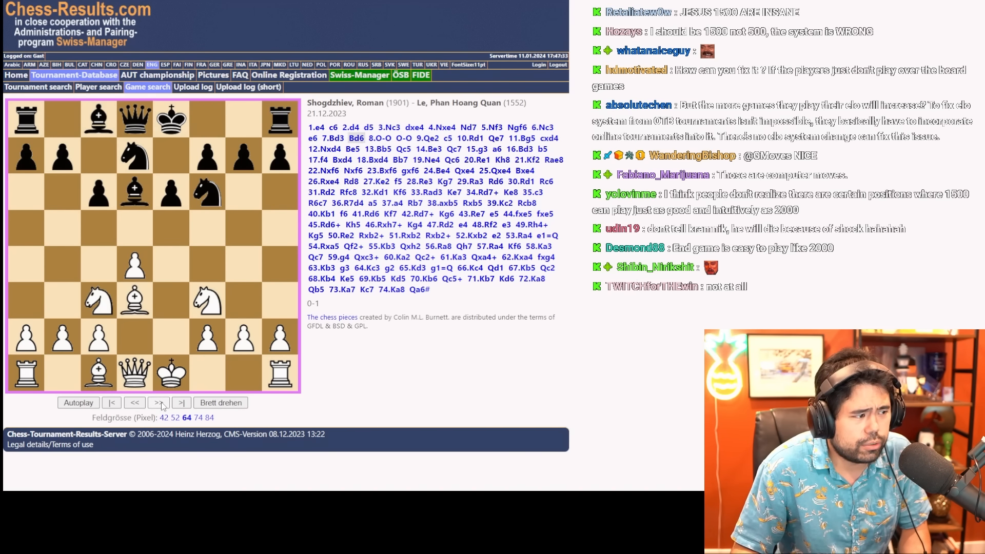
pyautogui.click(159, 403)
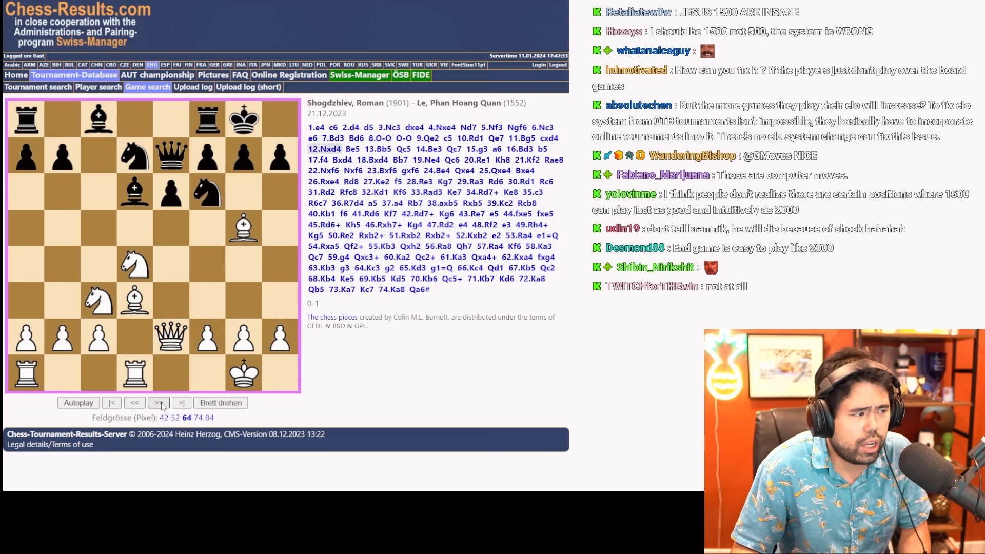
pyautogui.click(159, 403)
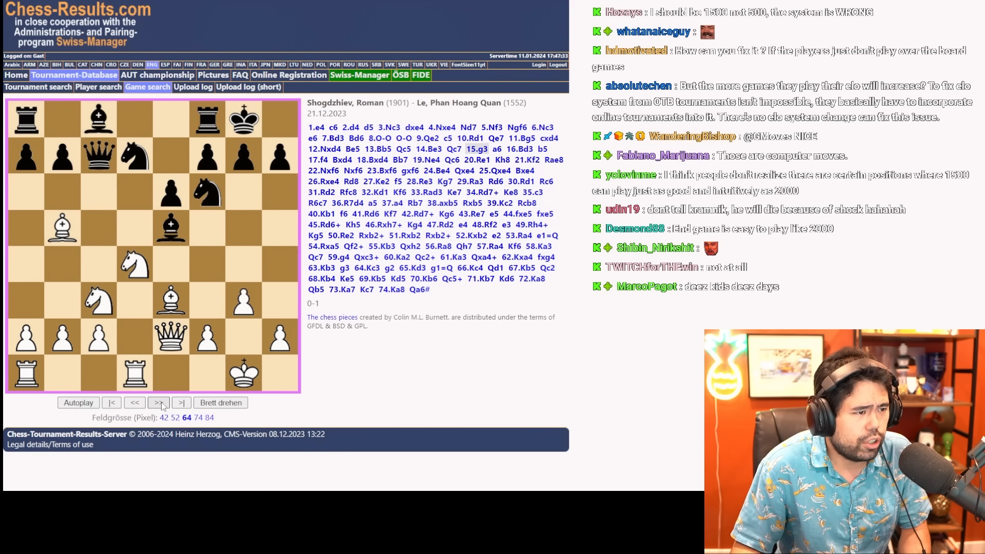
pyautogui.click(159, 403)
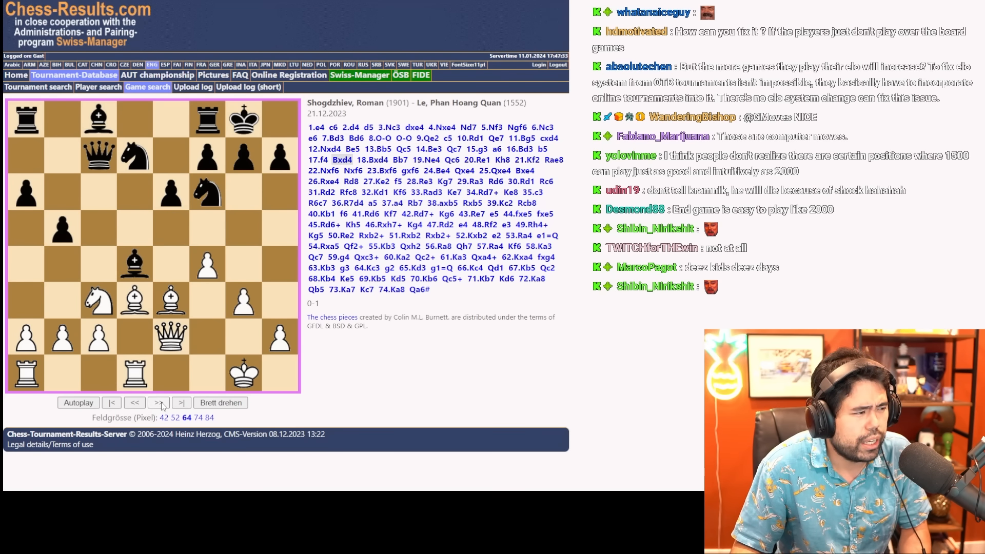
pyautogui.click(159, 403)
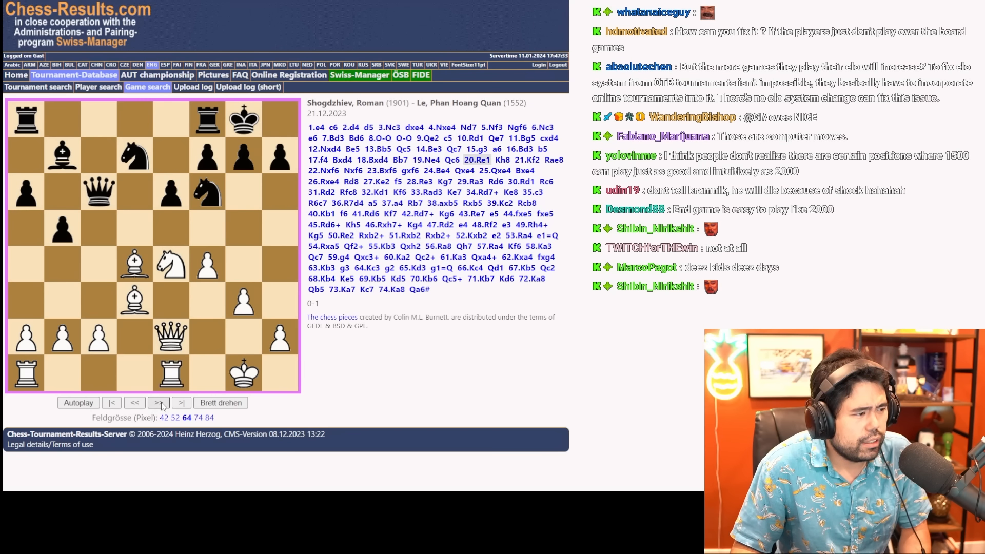
pyautogui.click(159, 403)
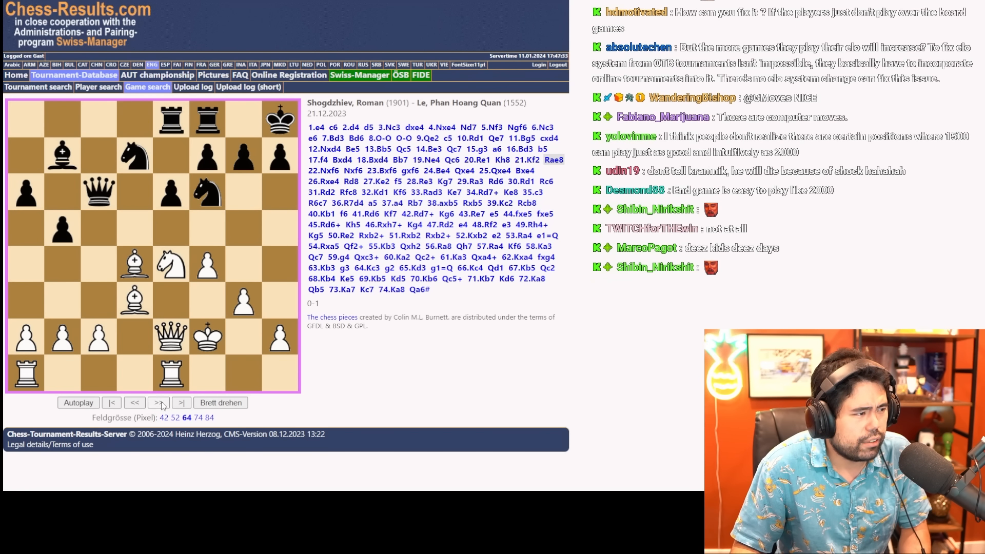
pyautogui.click(158, 403)
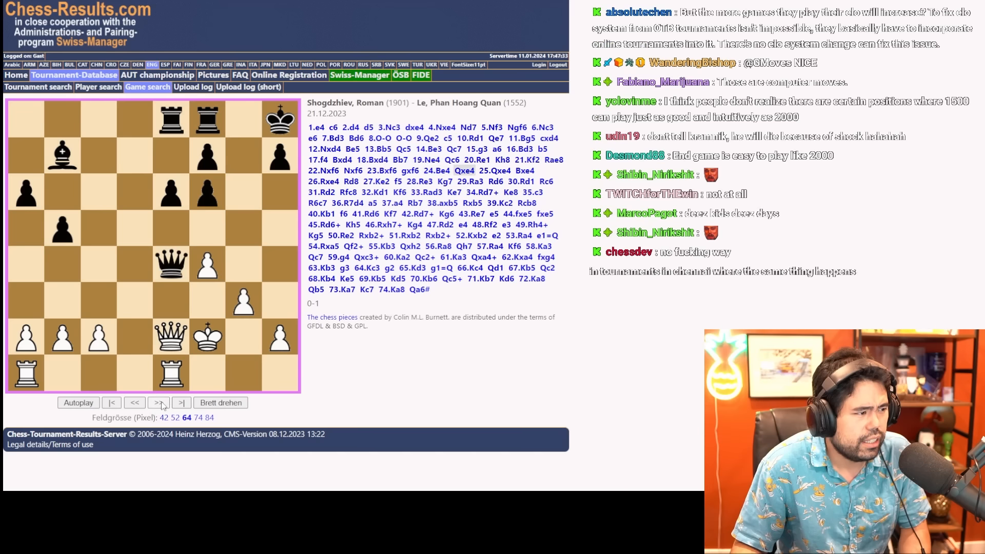
pyautogui.click(158, 403)
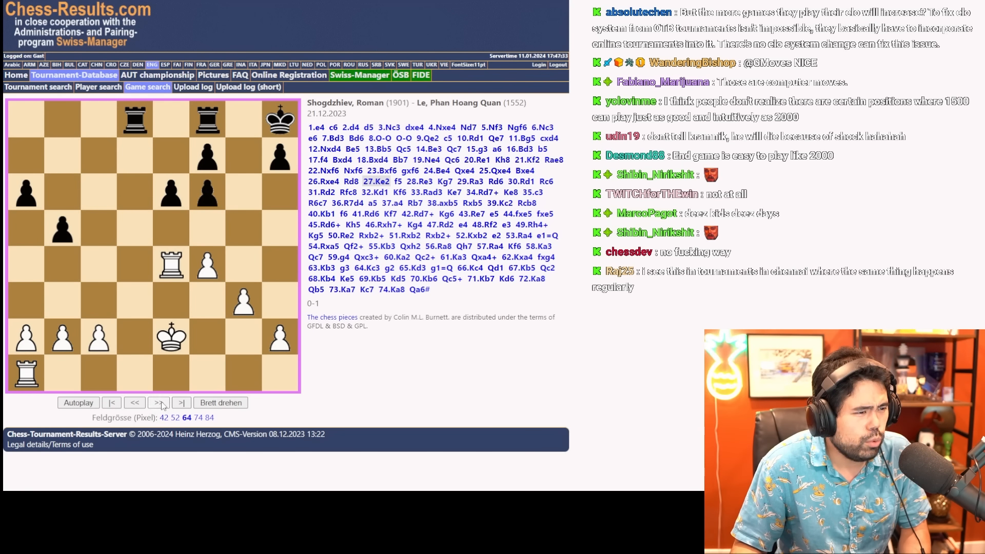
pyautogui.click(159, 403)
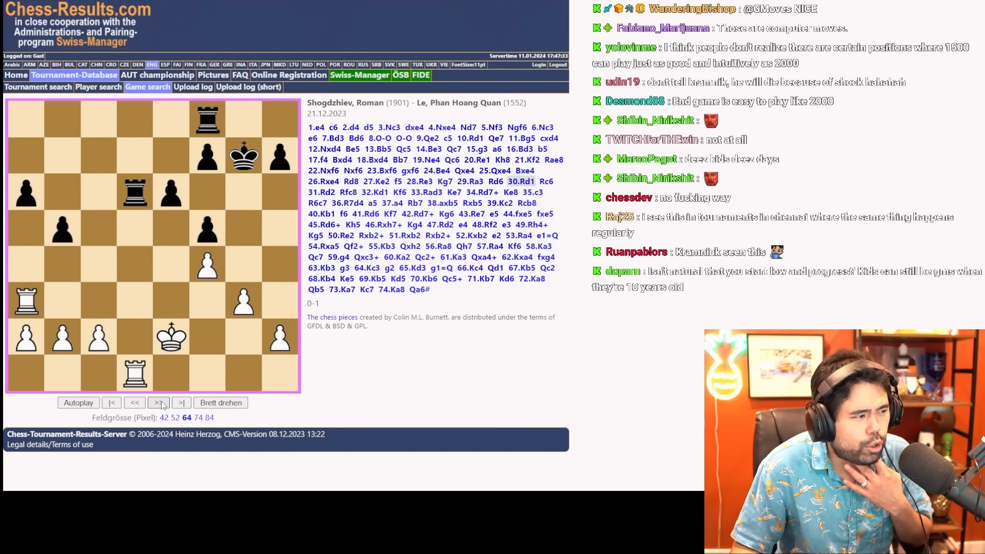
pyautogui.click(159, 403)
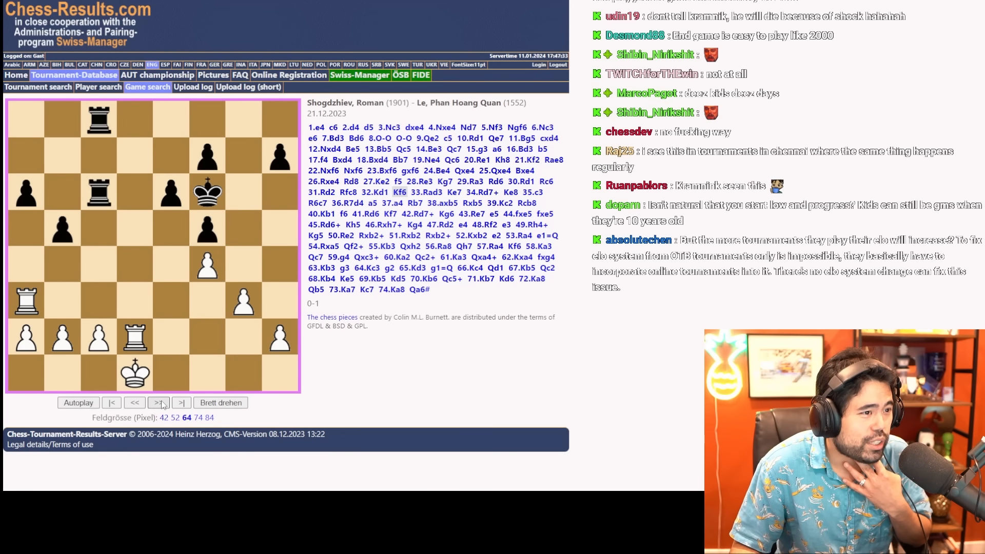
# Play on into the endgame, step back, then return to Shogdzhiev's player info page
pyautogui.click(159, 402)
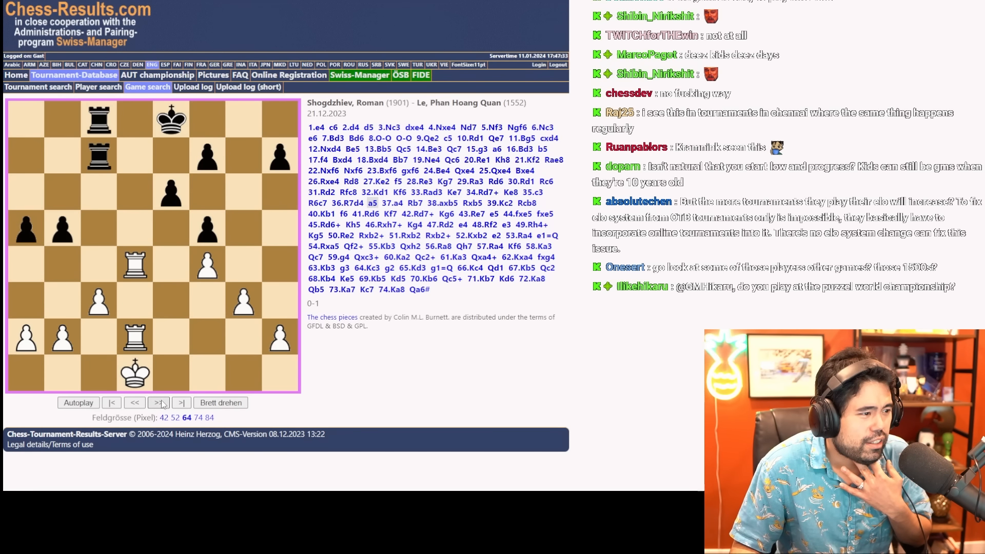
pyautogui.click(158, 403)
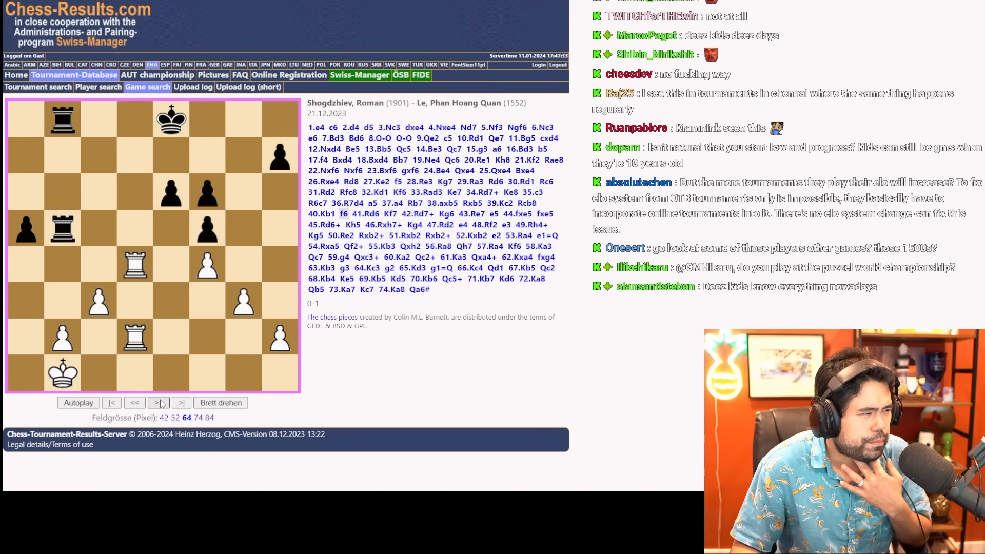
pyautogui.click(157, 403)
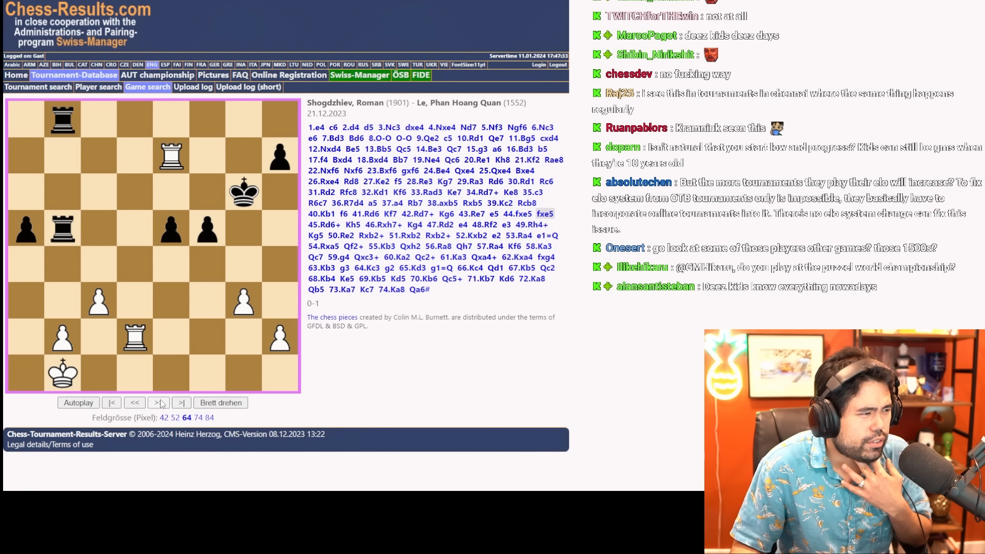
pyautogui.click(158, 403)
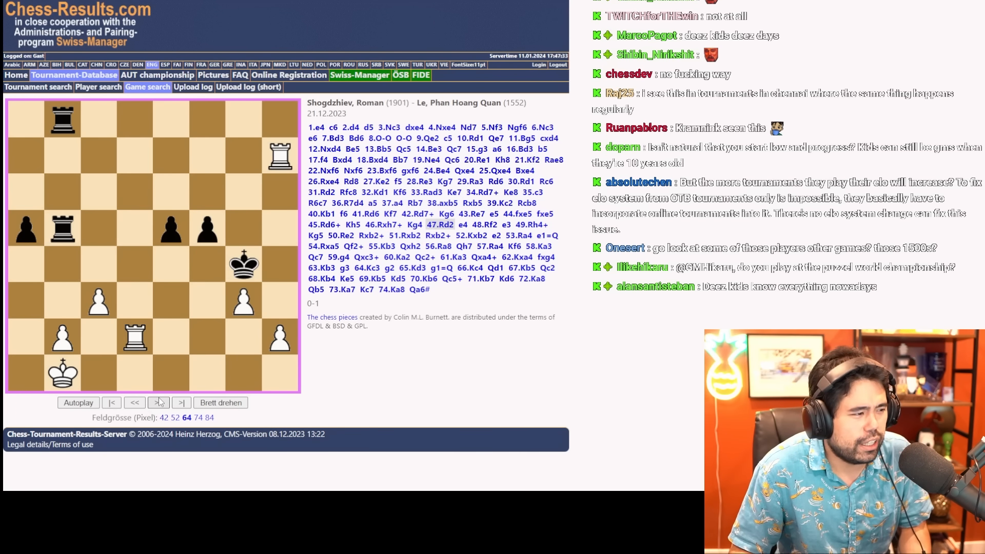
pyautogui.click(158, 403)
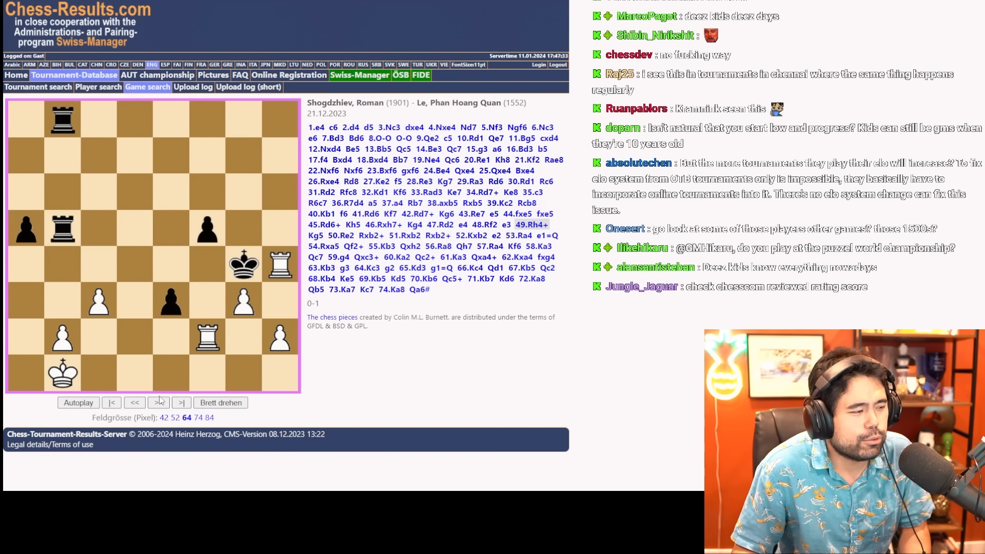
pyautogui.click(157, 403)
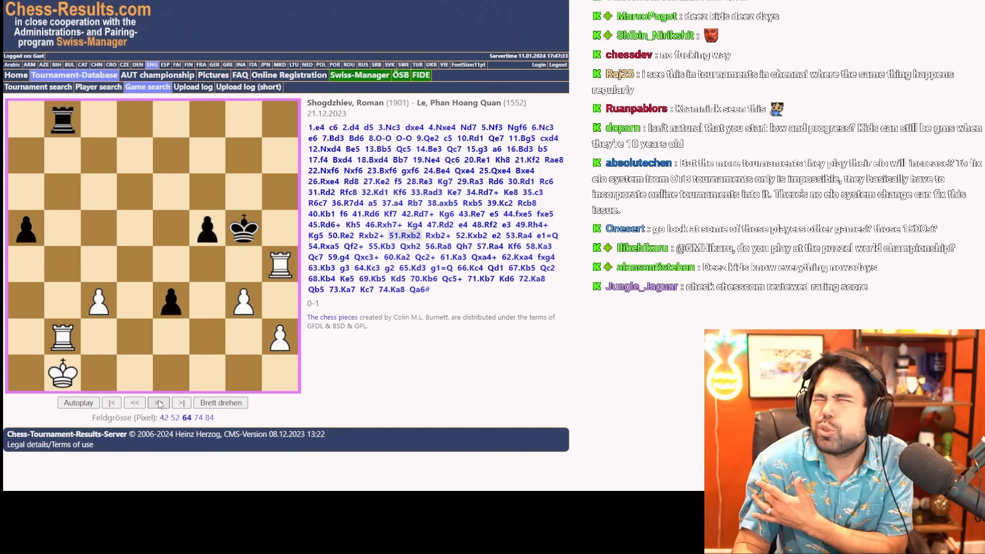
pyautogui.click(159, 402)
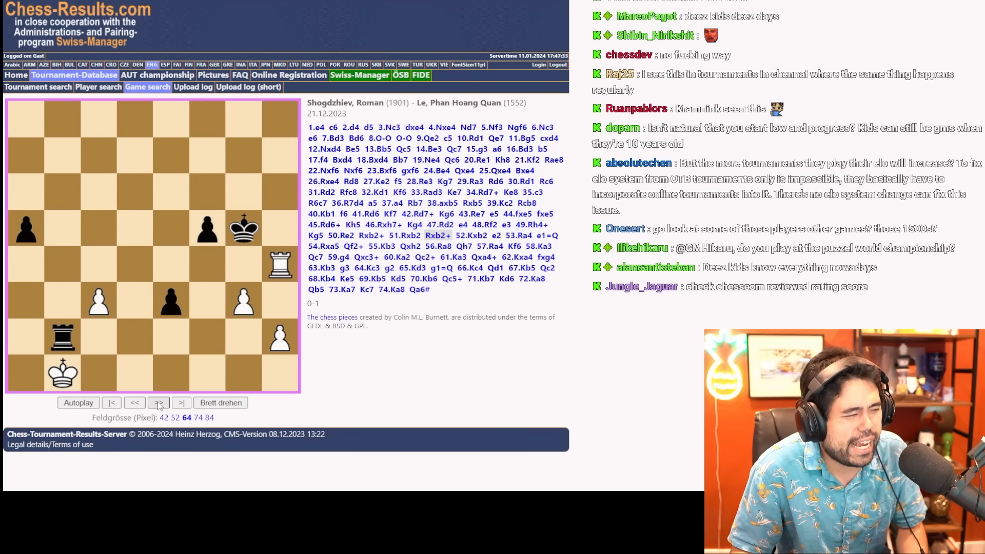
pyautogui.click(157, 403)
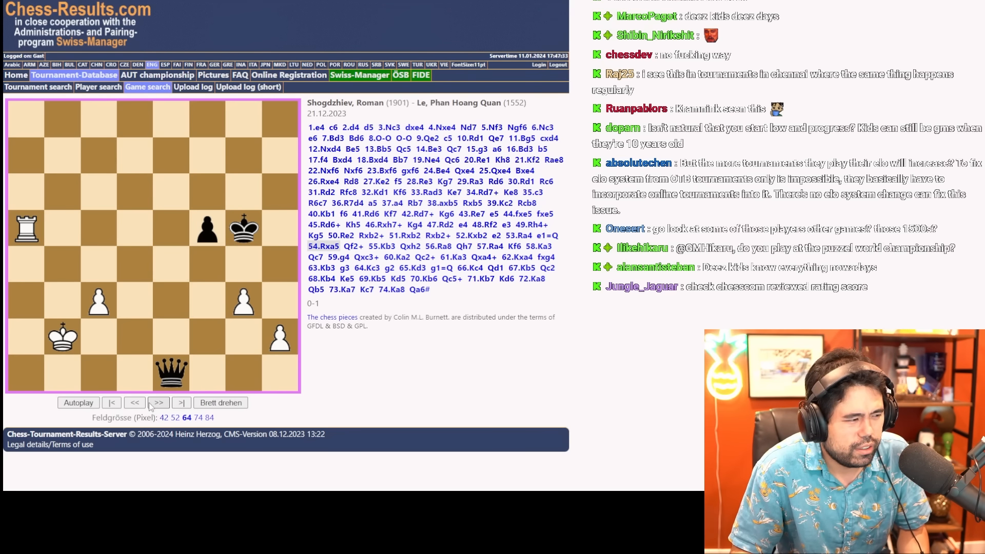
pyautogui.click(135, 403)
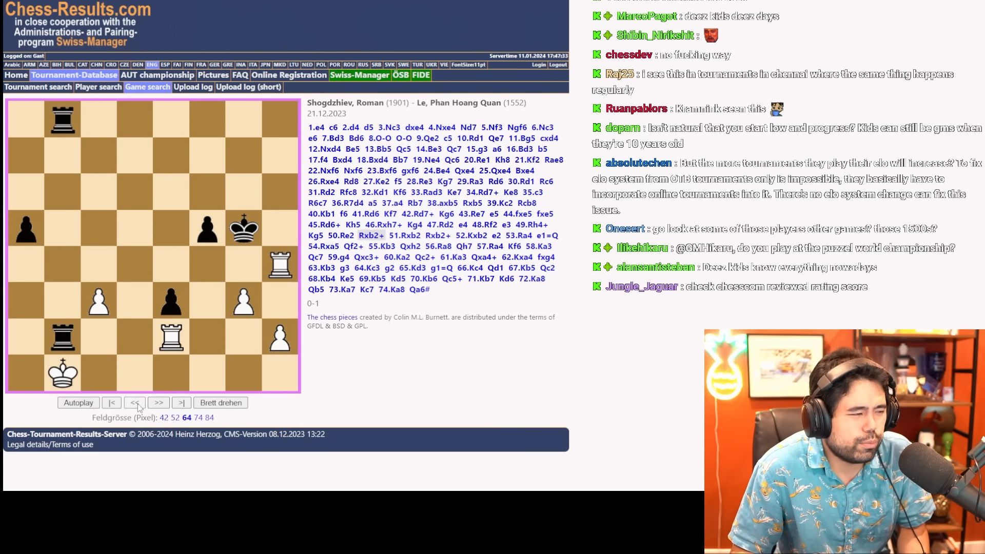
pyautogui.click(158, 403)
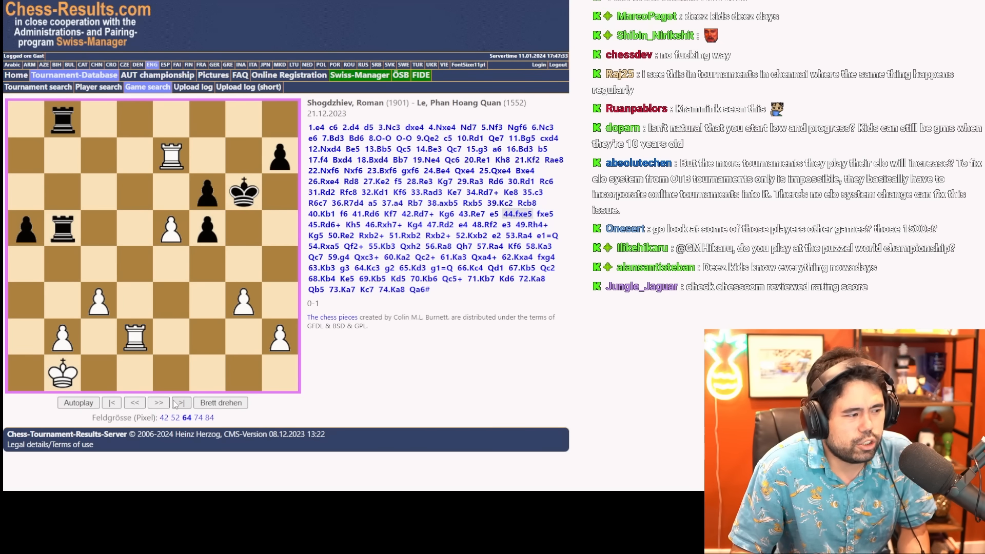
pyautogui.click(158, 403)
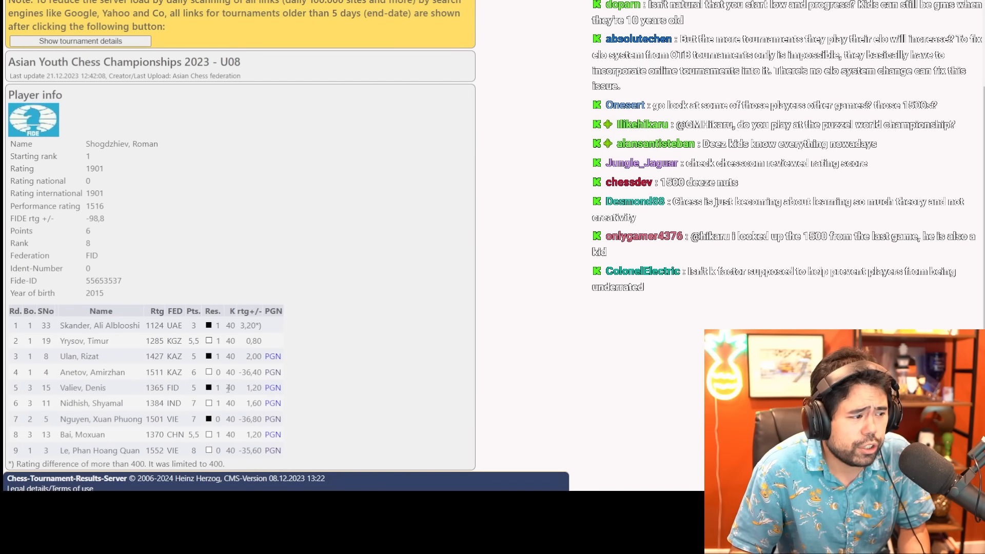
pyautogui.doubleClick(91, 372)
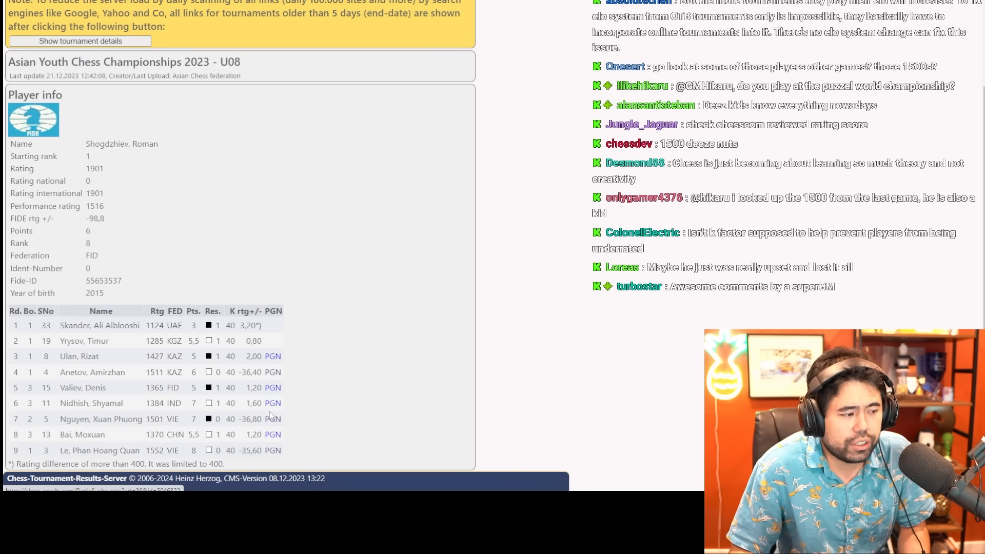
pyautogui.moveTo(337, 376)
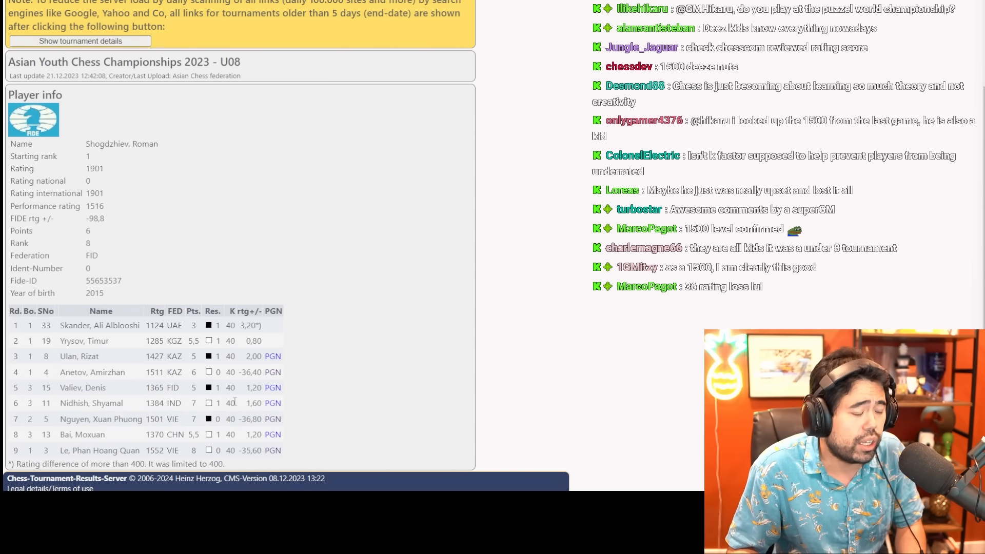
pyautogui.moveTo(669, 406)
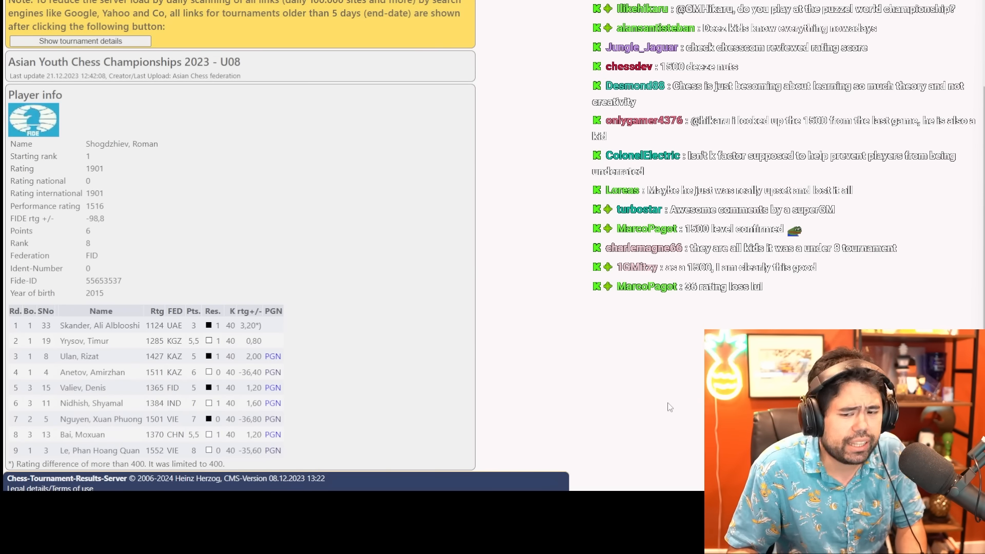